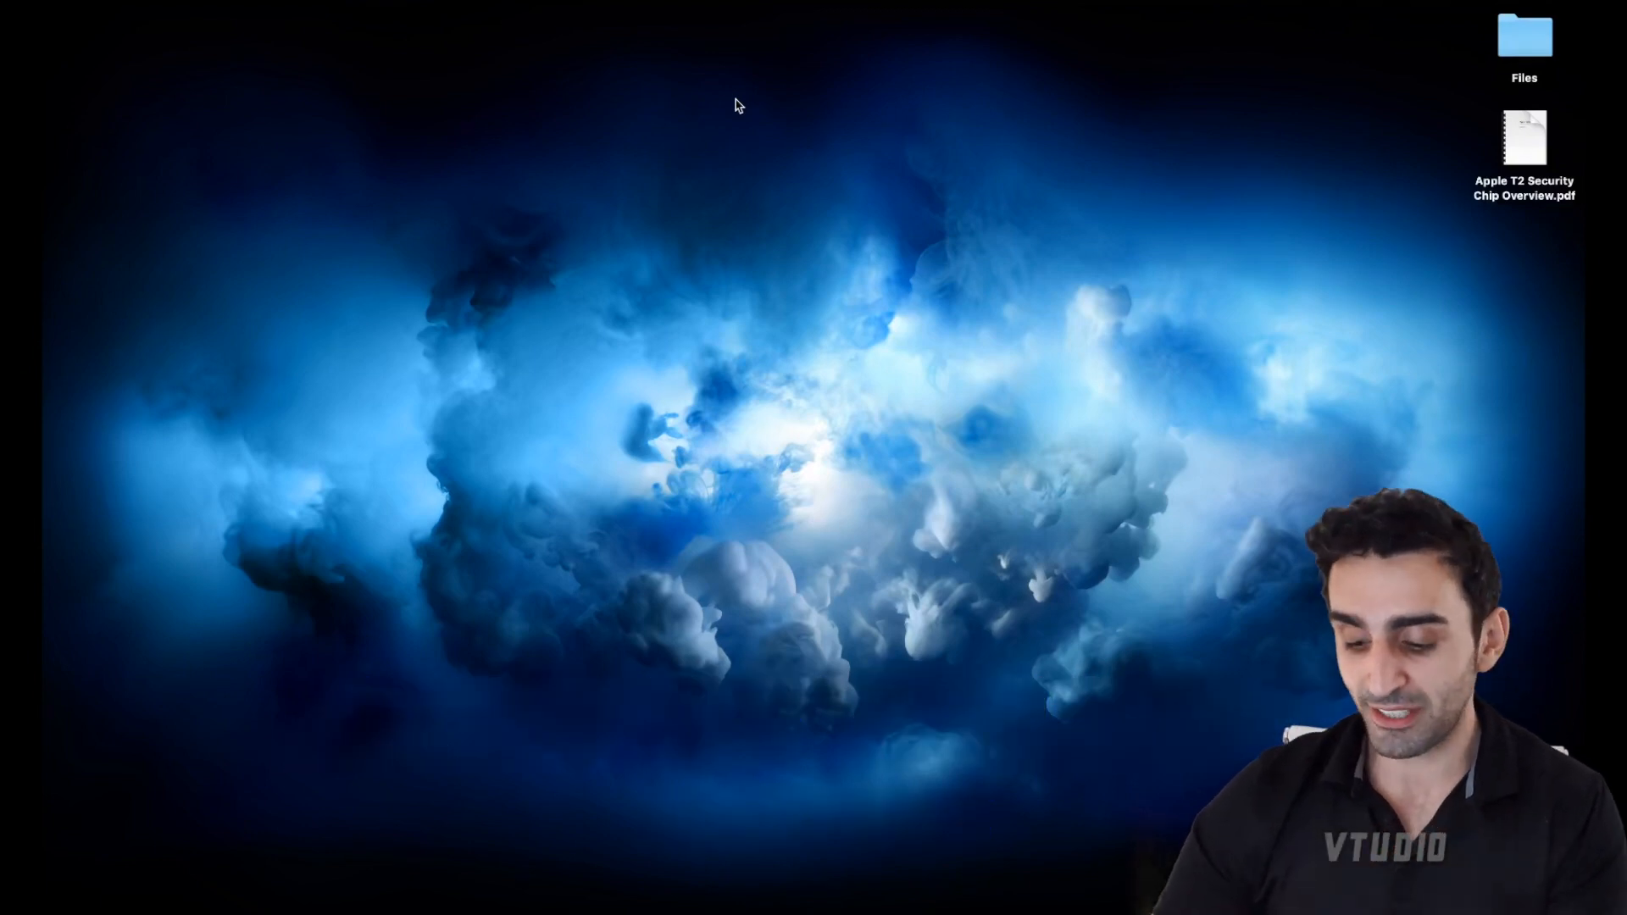
- Launch Activity Monitor and show the CPU Usage and GPU History windows
text(activity Monitor.app)
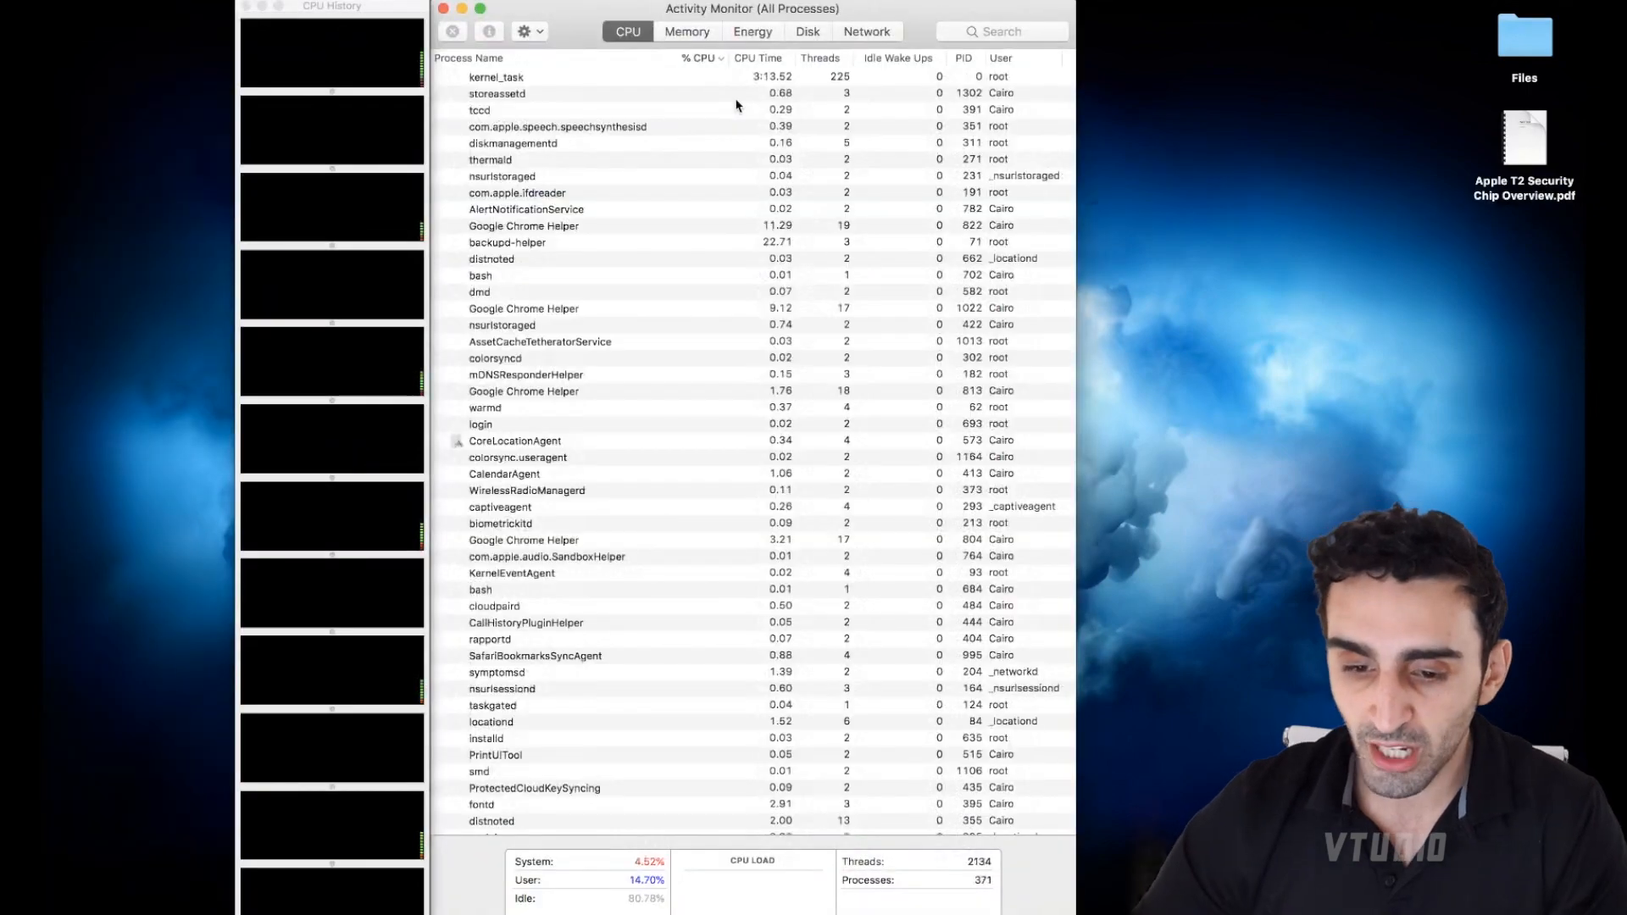
click(378, 9)
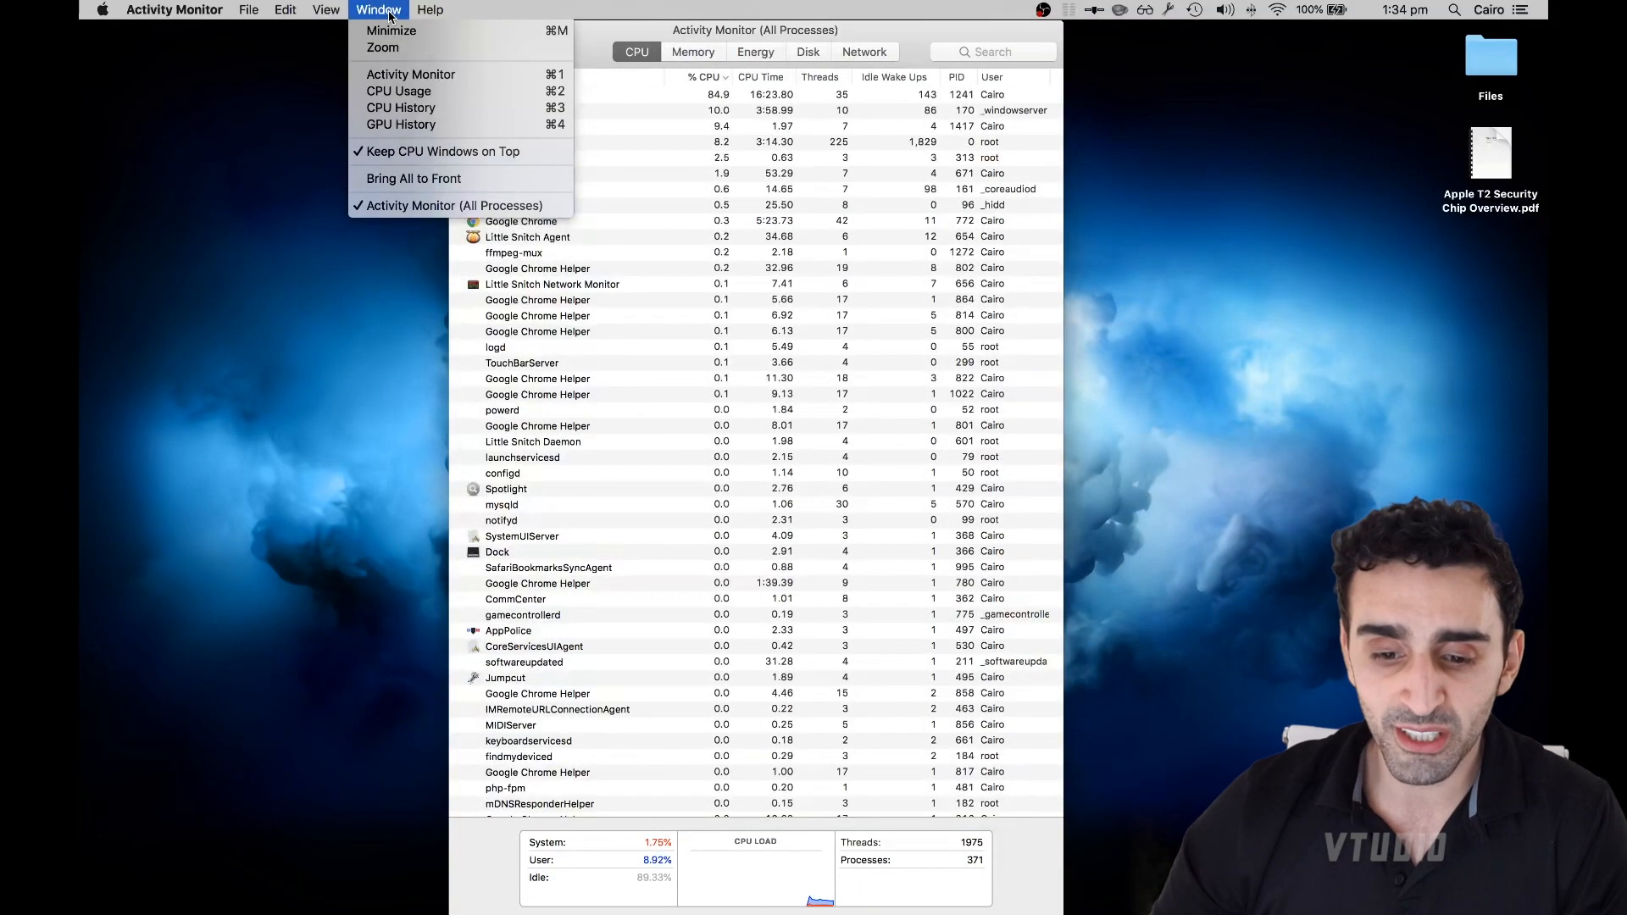
click(401, 107)
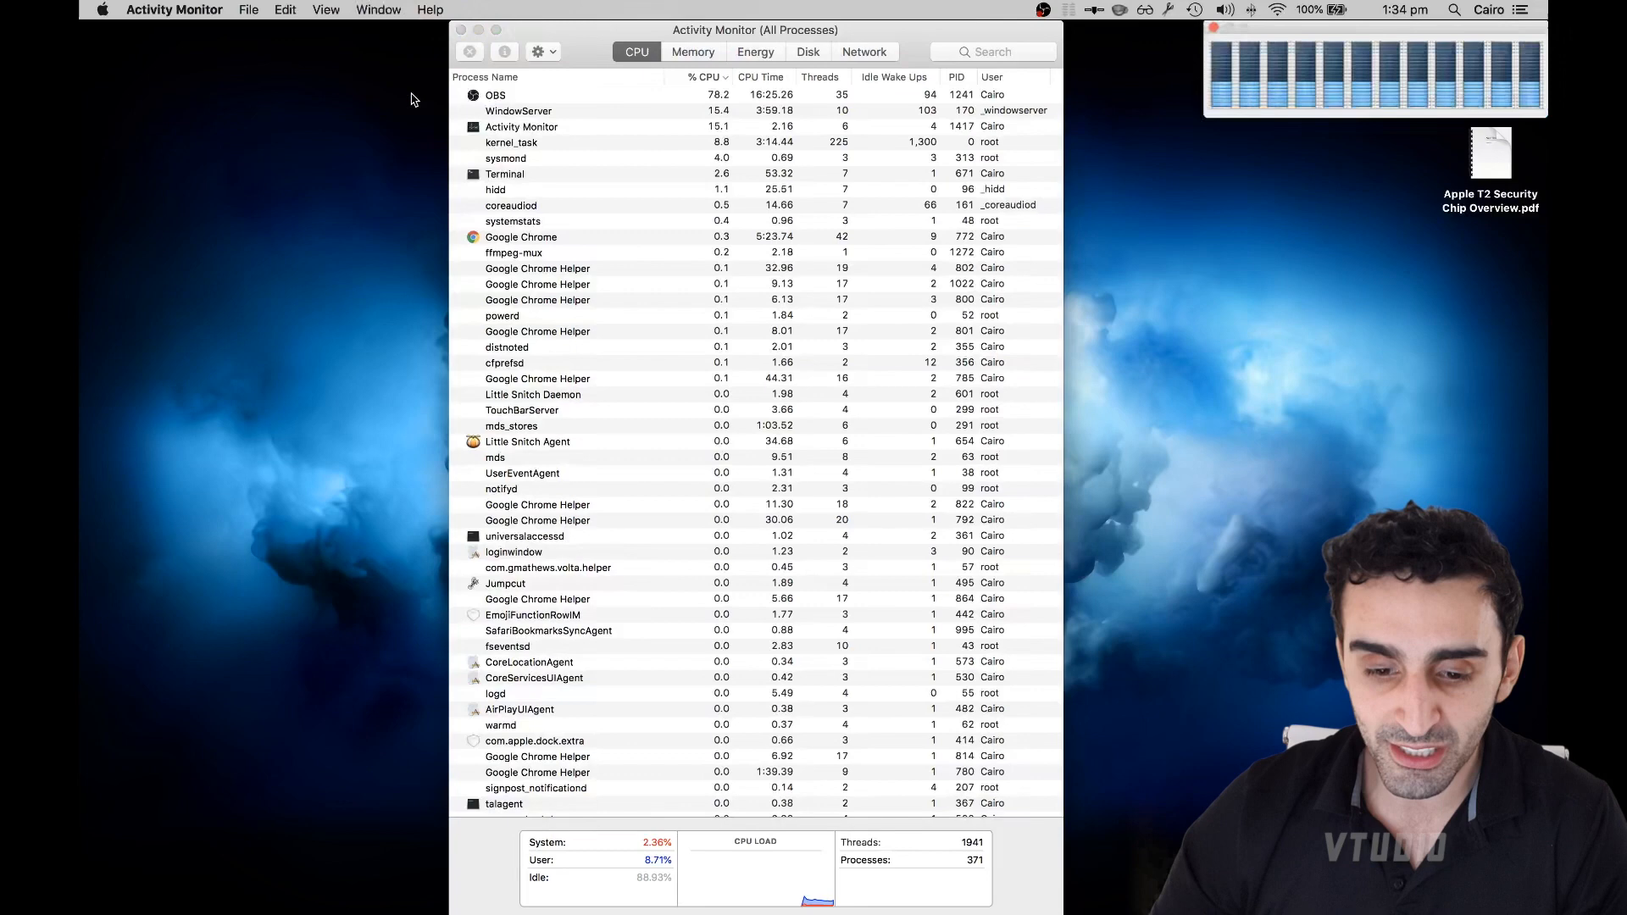
click(378, 9)
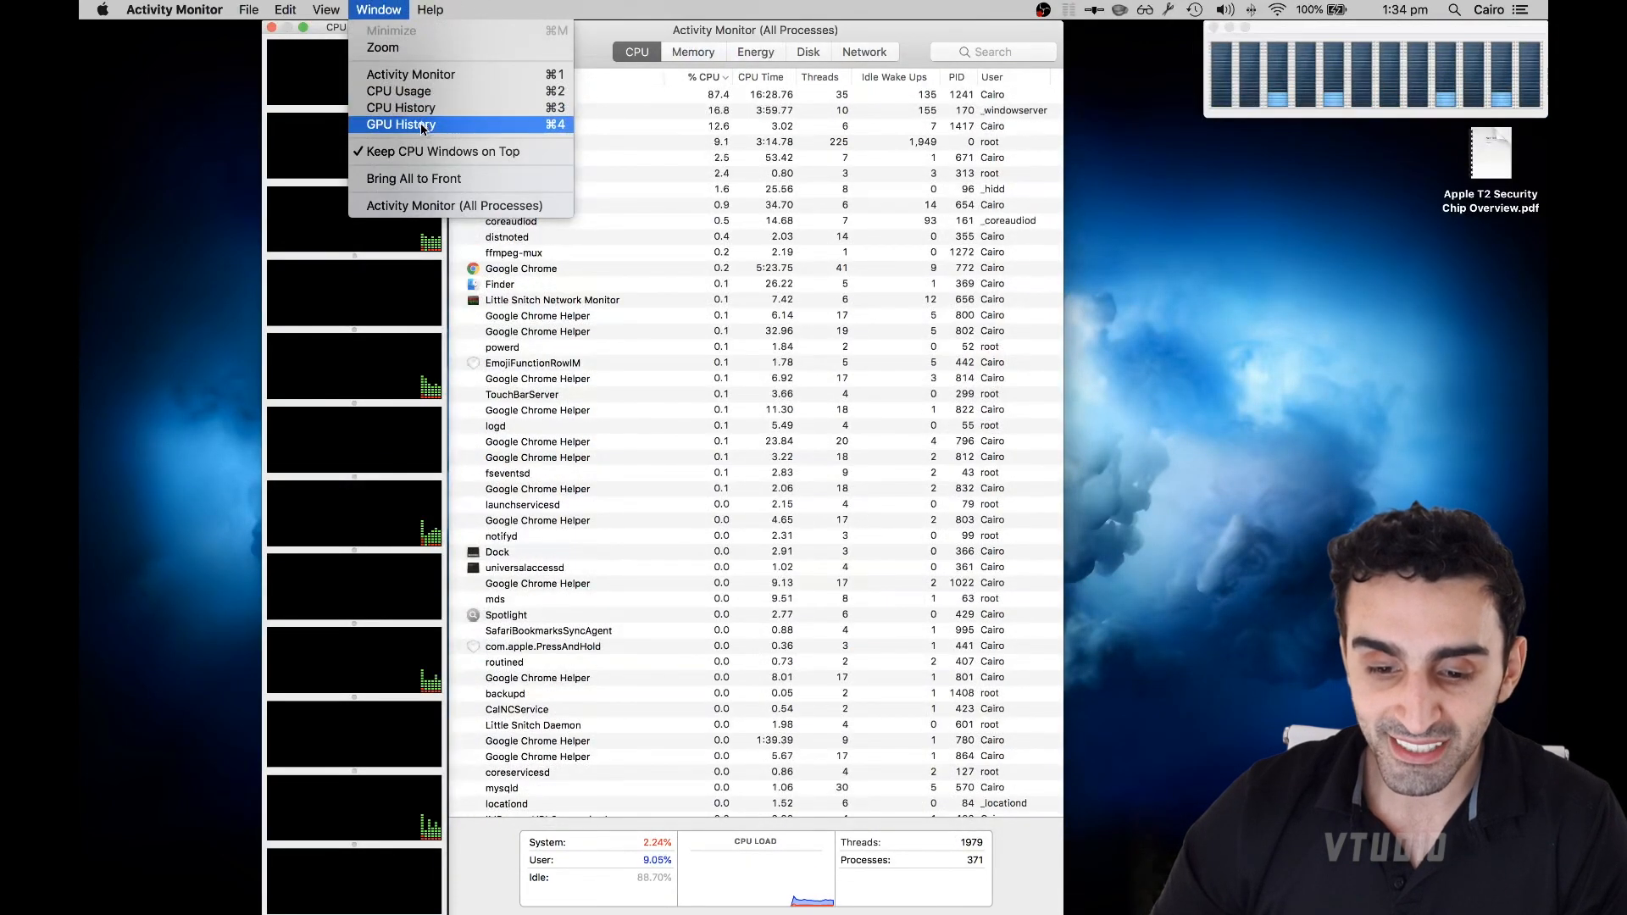
click(401, 124)
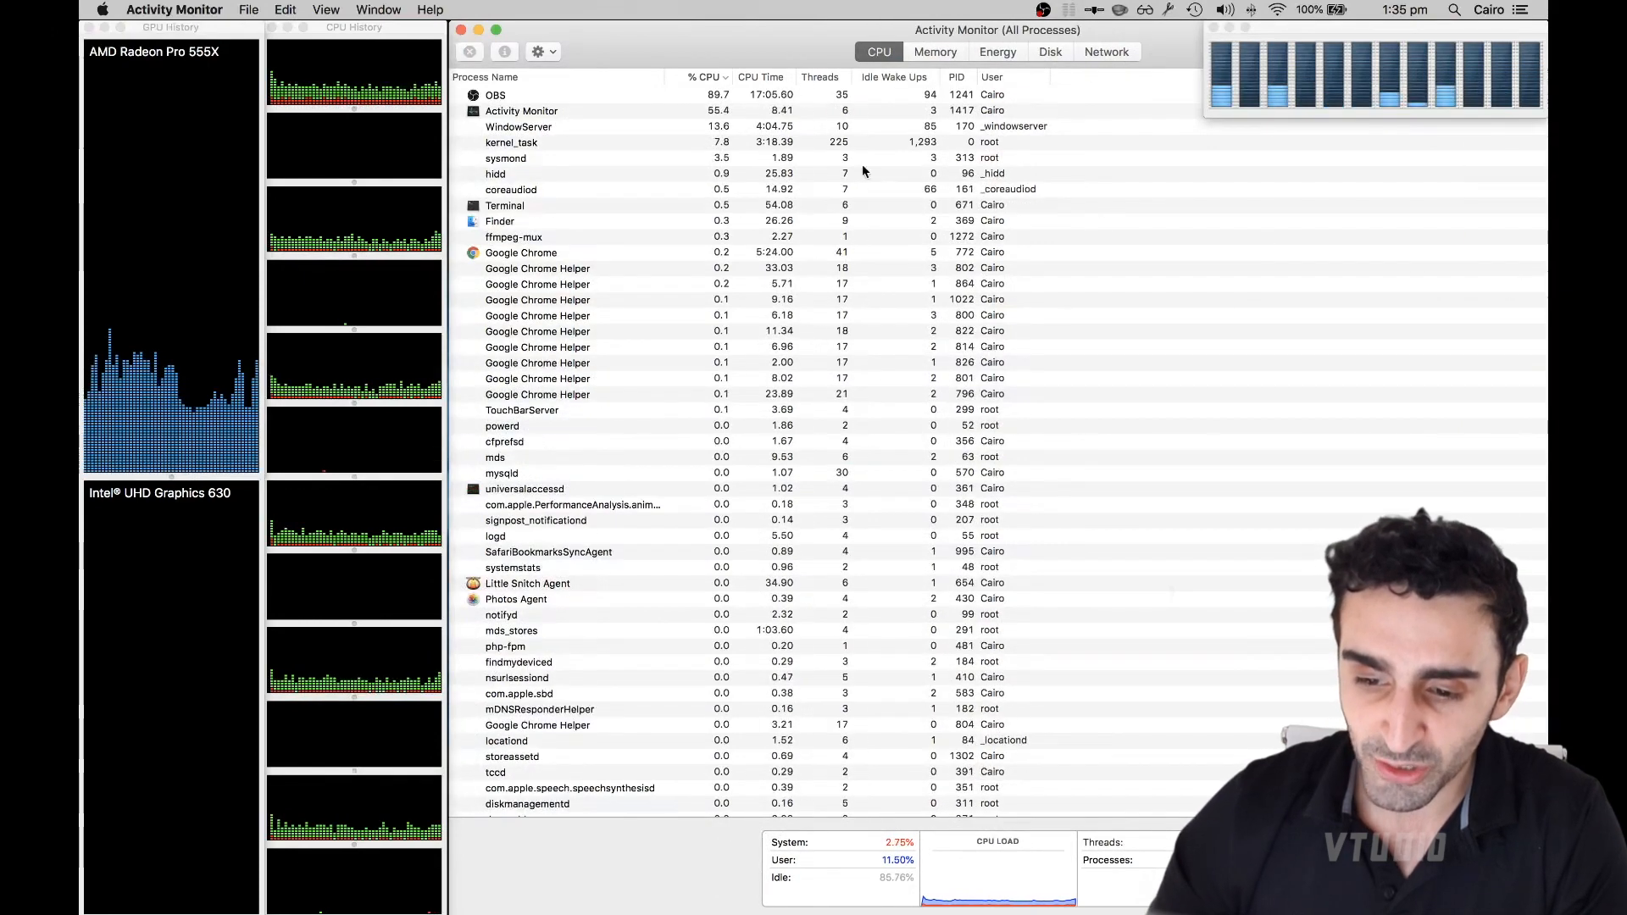
- Sort processes by % CPU descending, then select the OBS and Activity Monitor rows
scroll(down, 3)
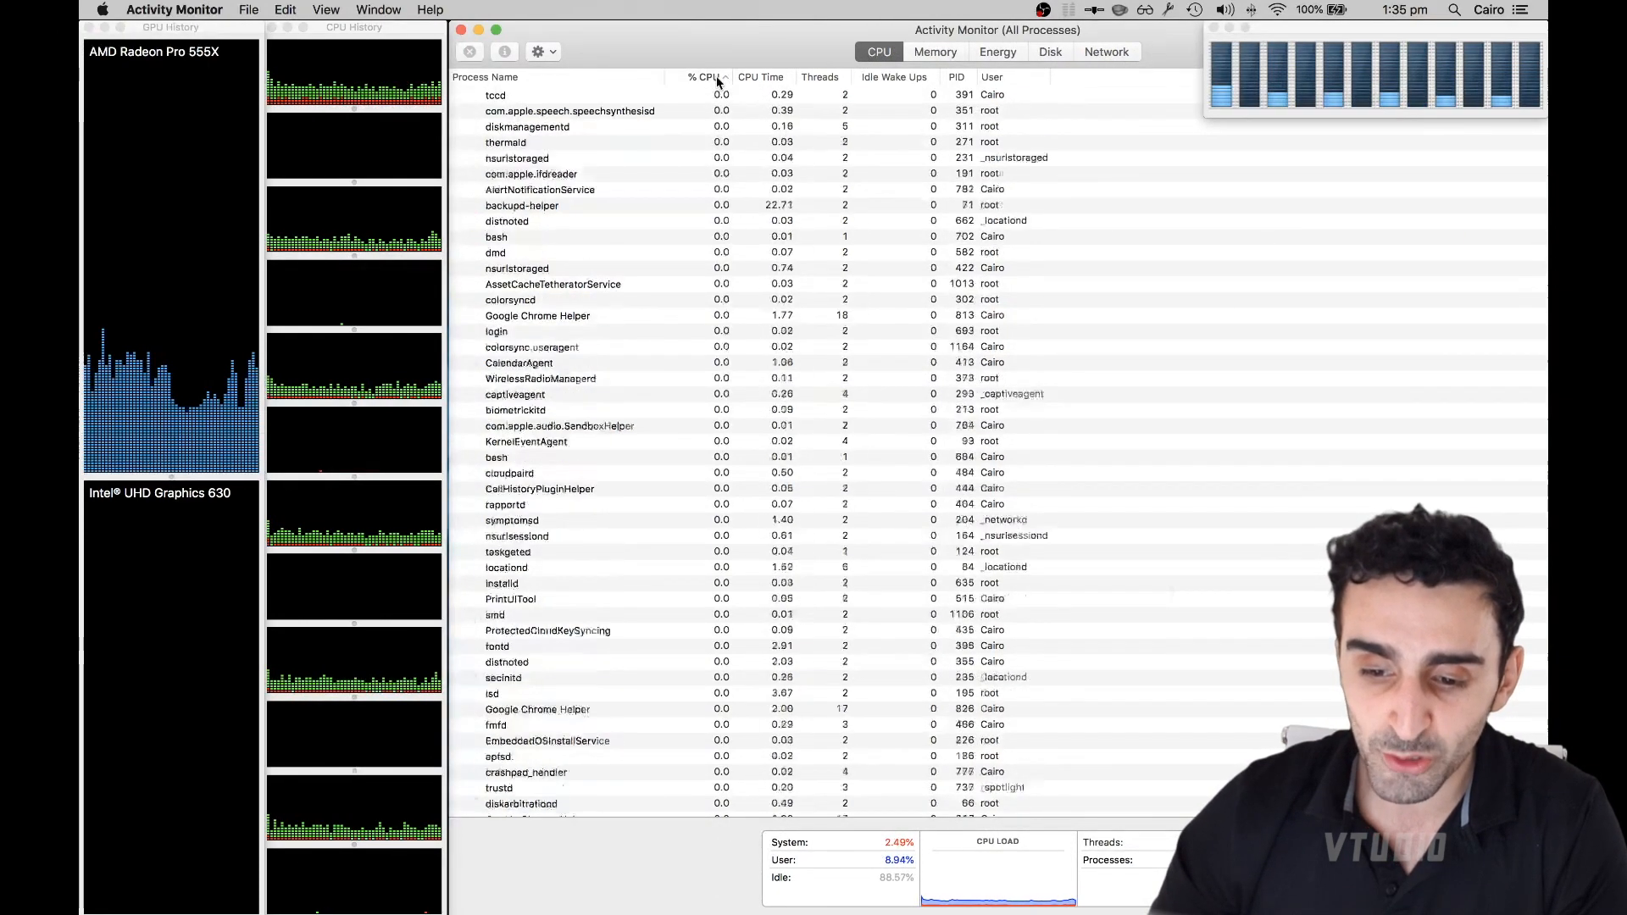
click(704, 77)
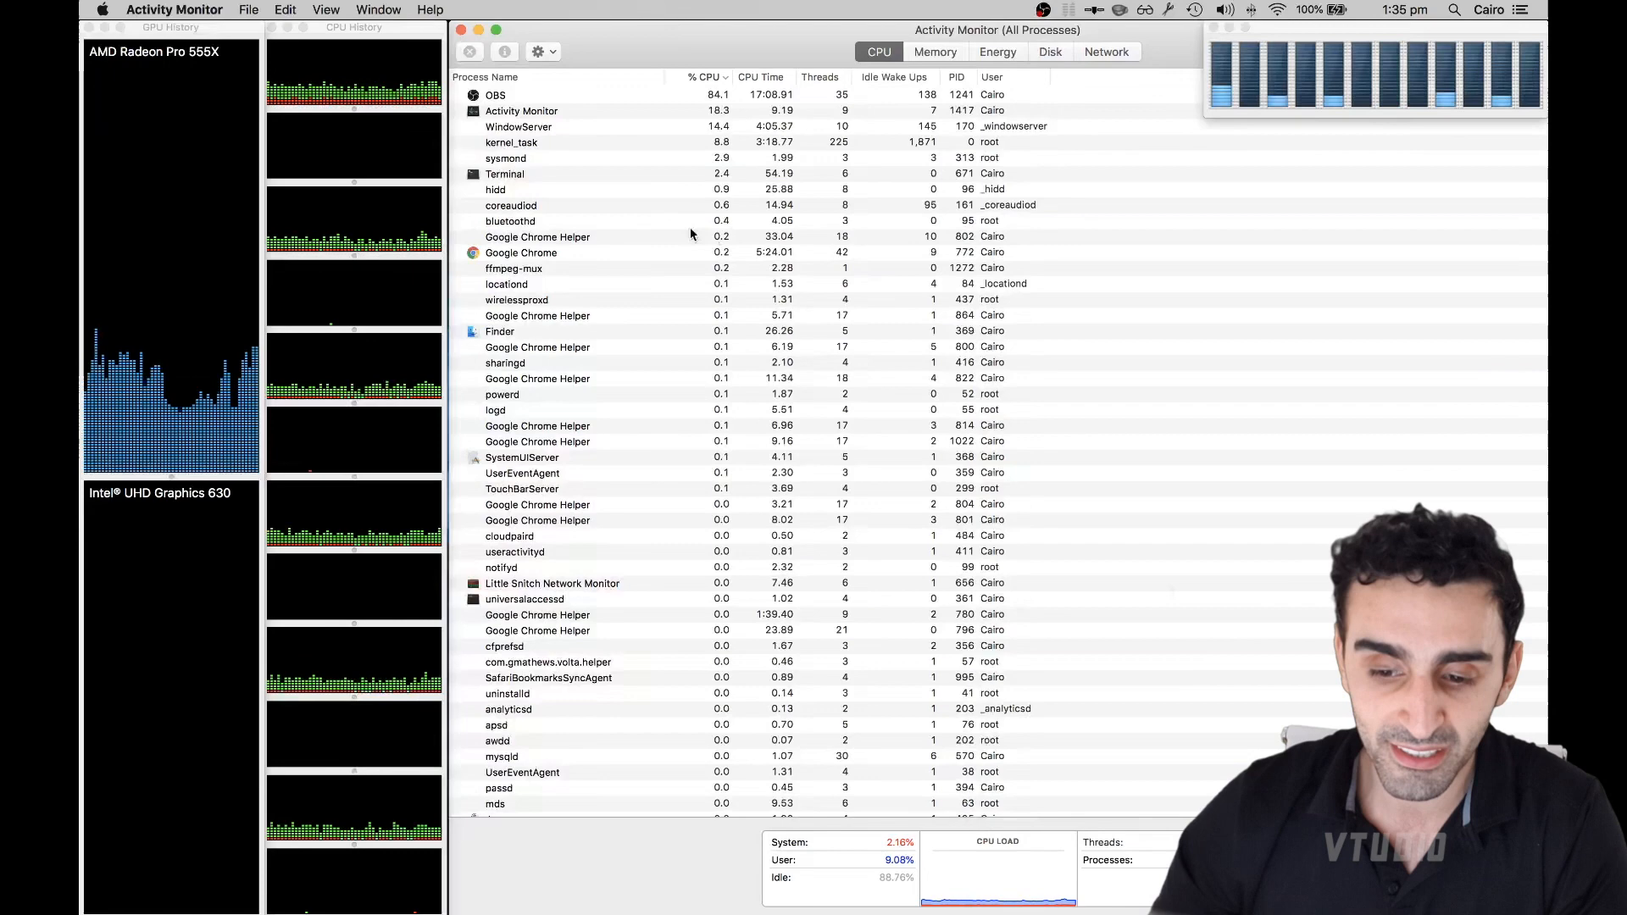
click(495, 94)
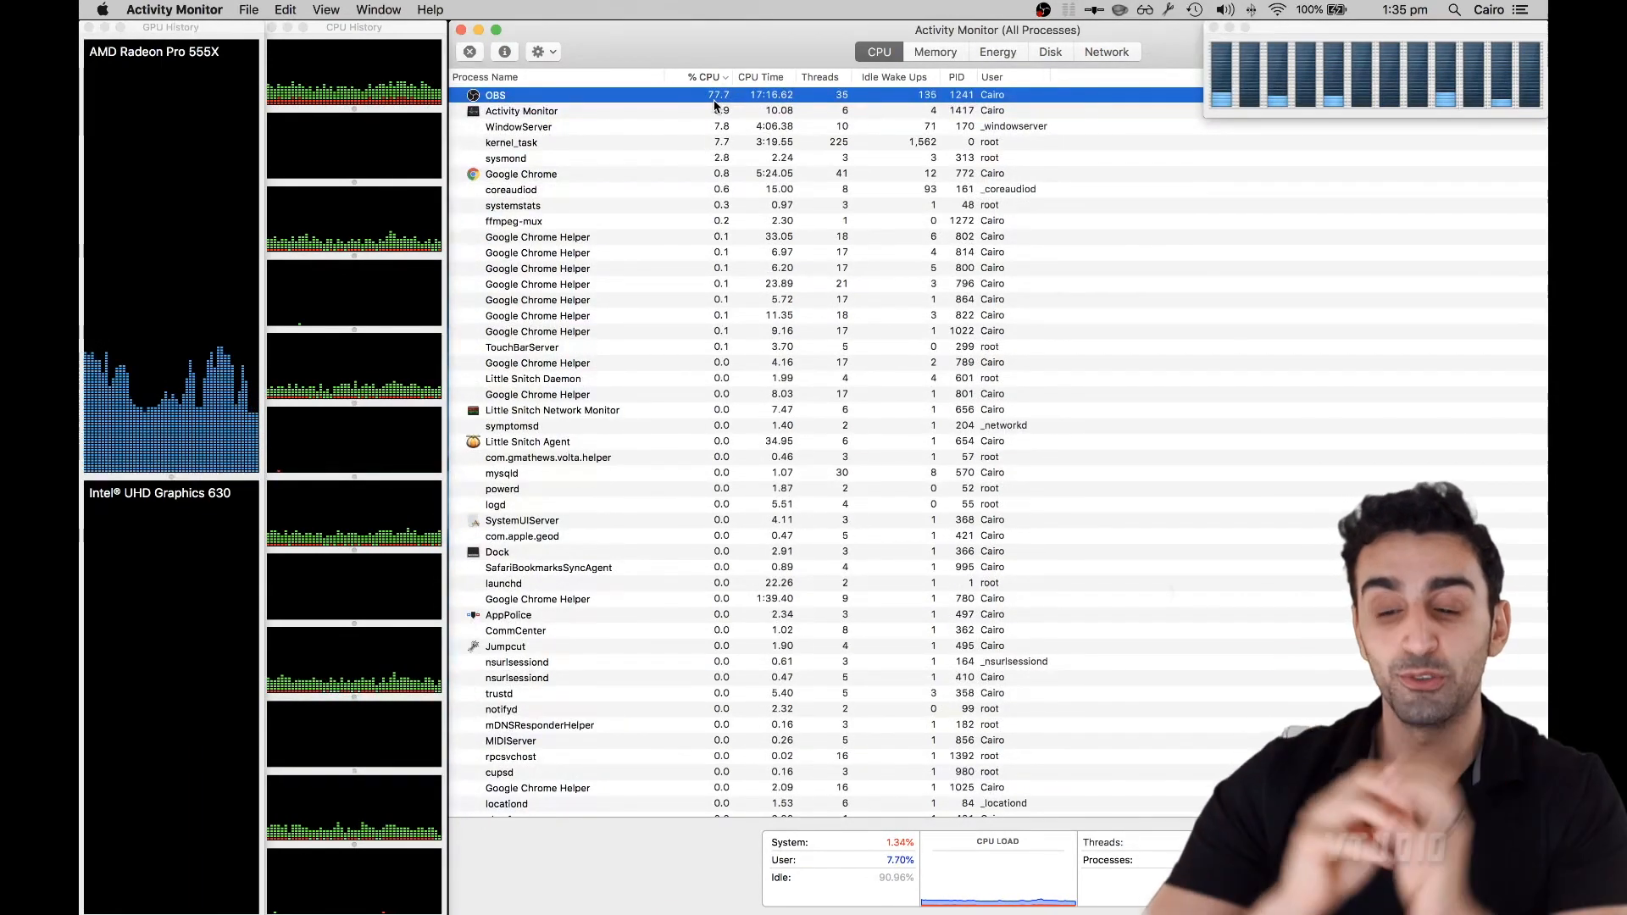
click(521, 111)
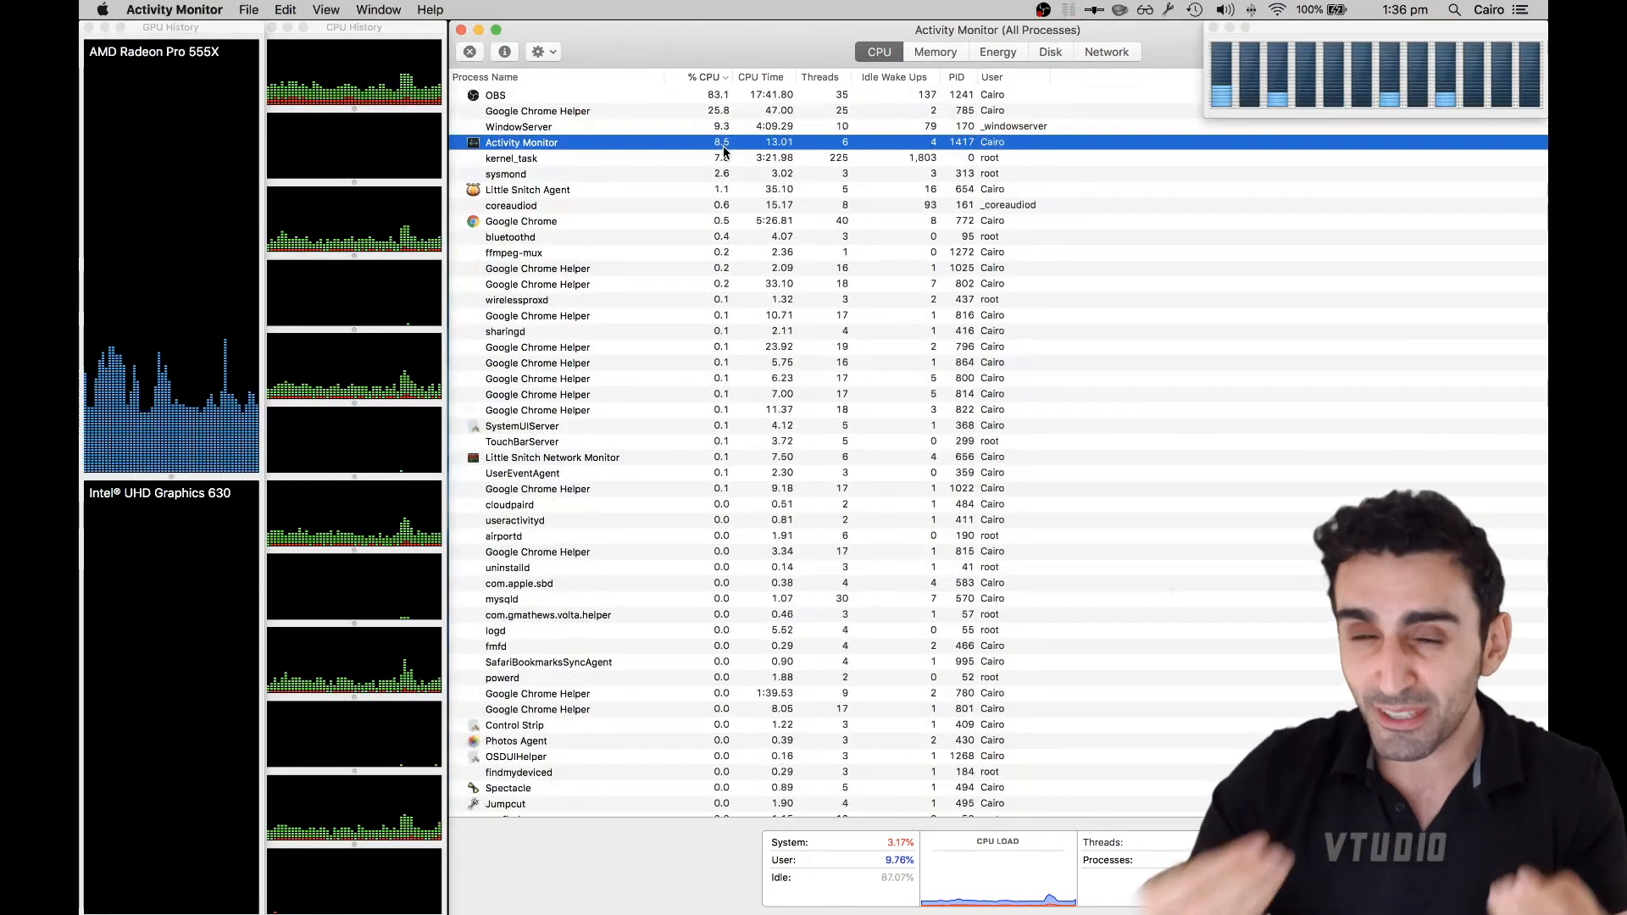
- Set View > Update Frequency to Very often (1 sec)
click(325, 9)
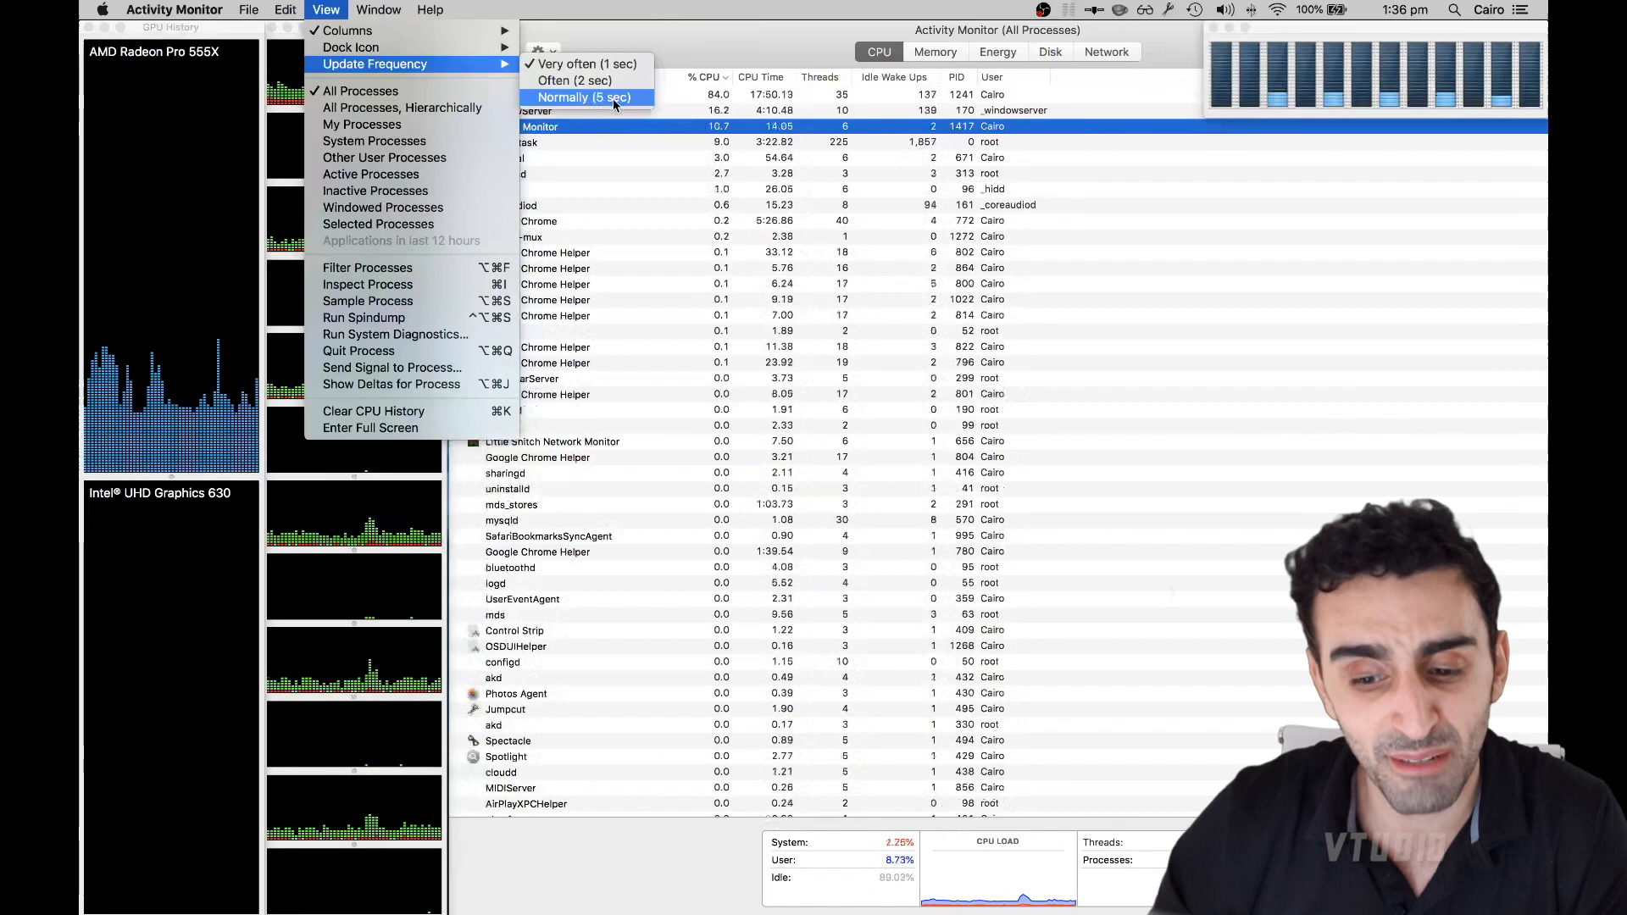
click(587, 64)
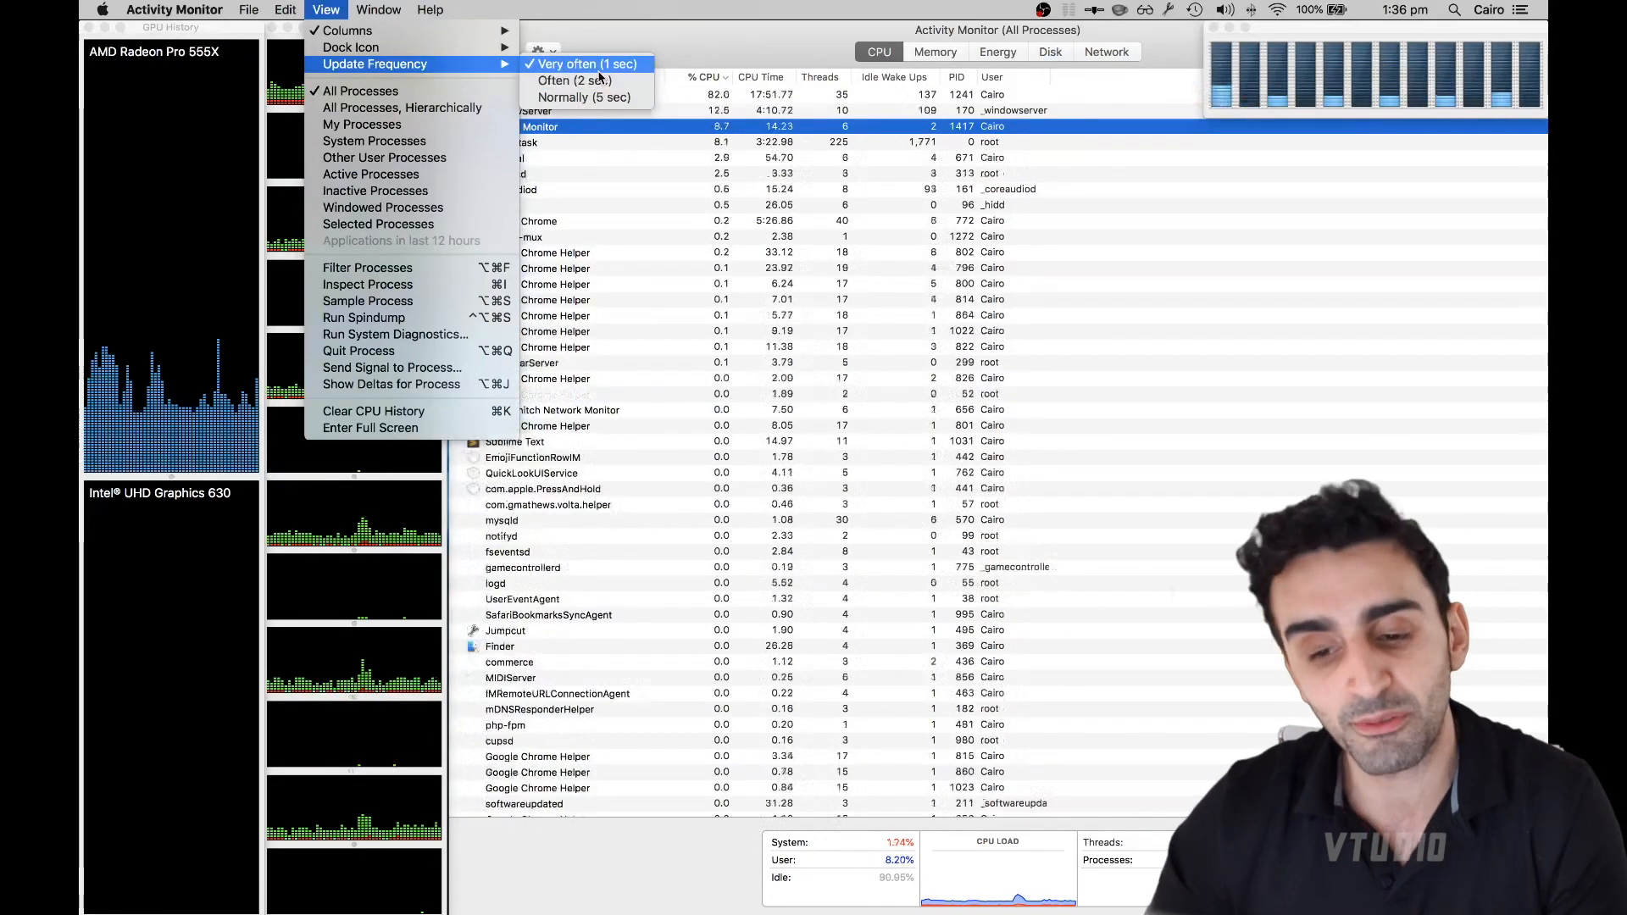
click(584, 64)
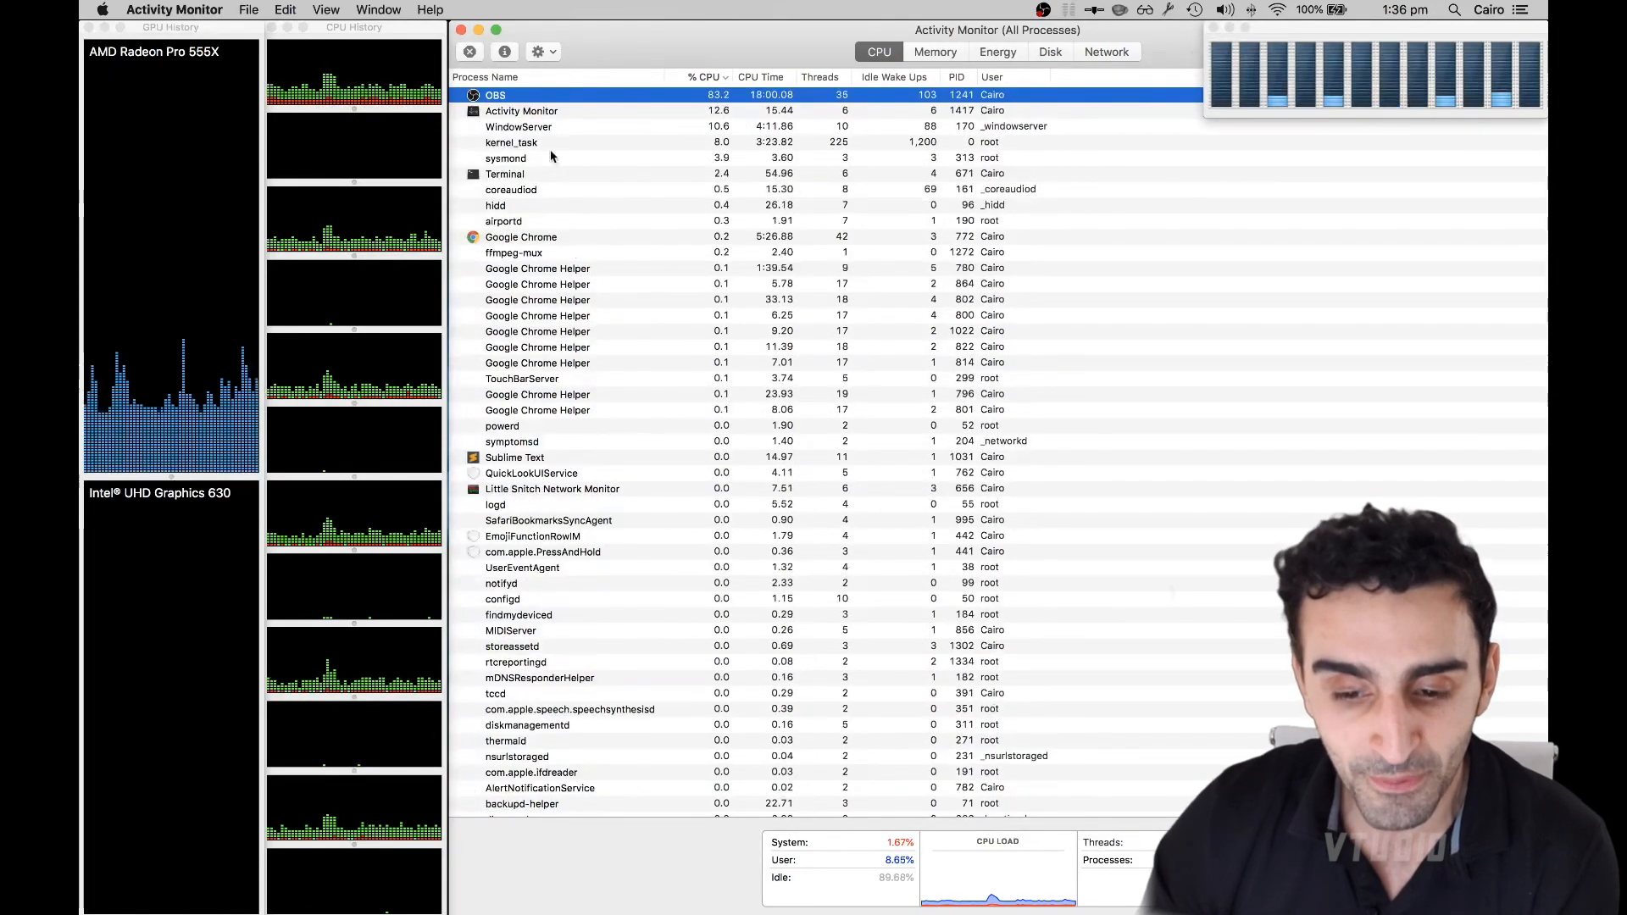
click(469, 52)
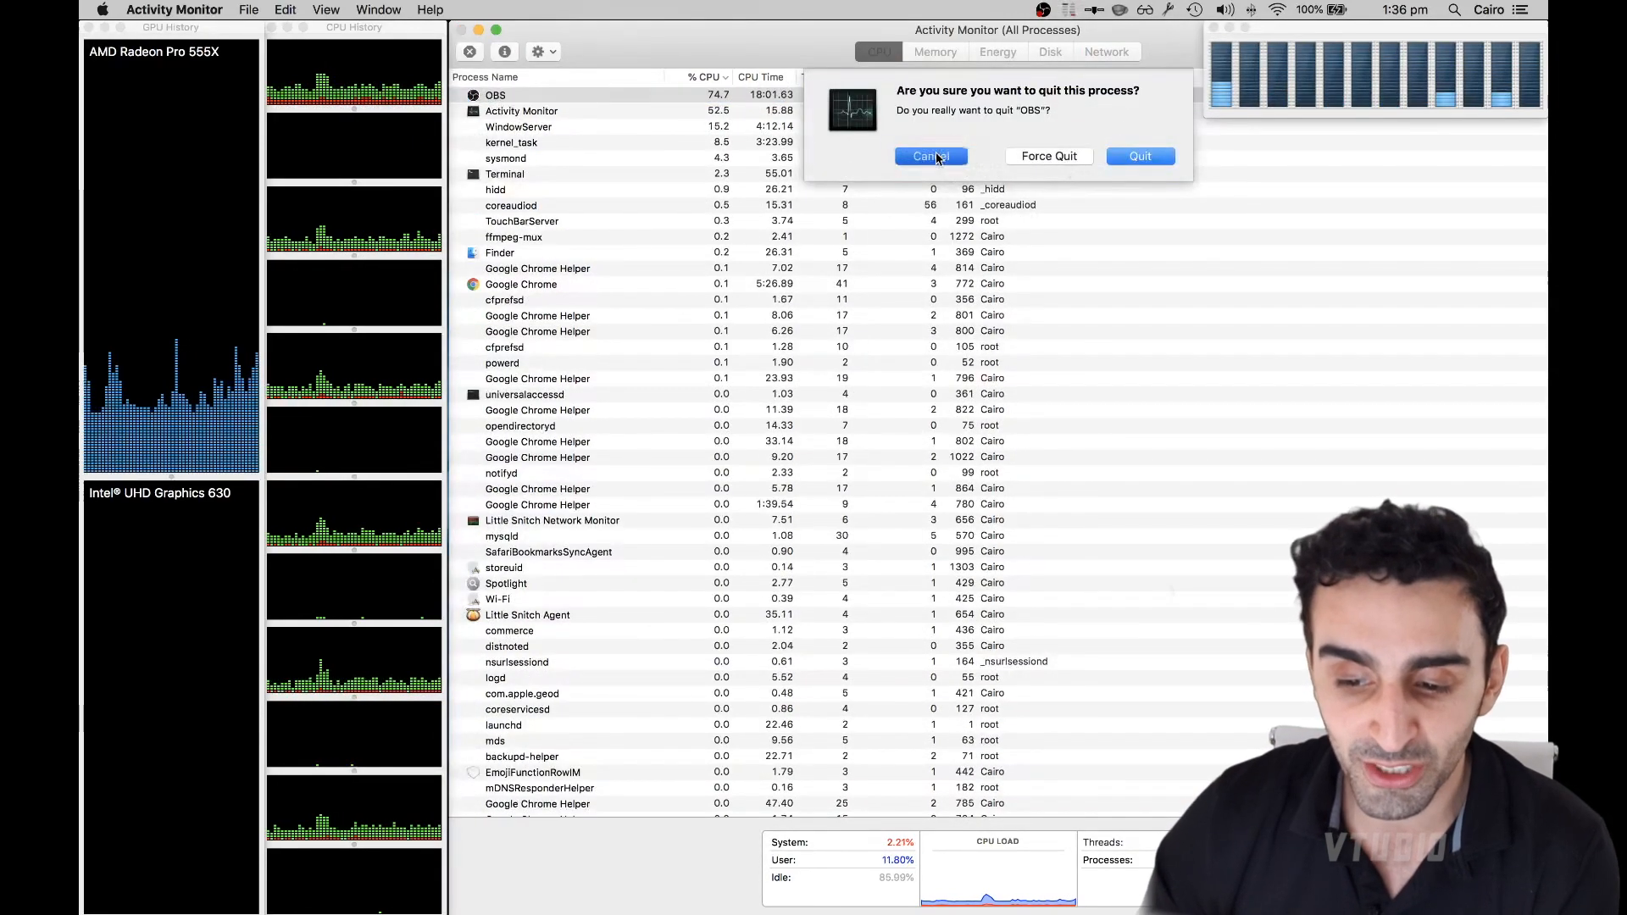
click(923, 156)
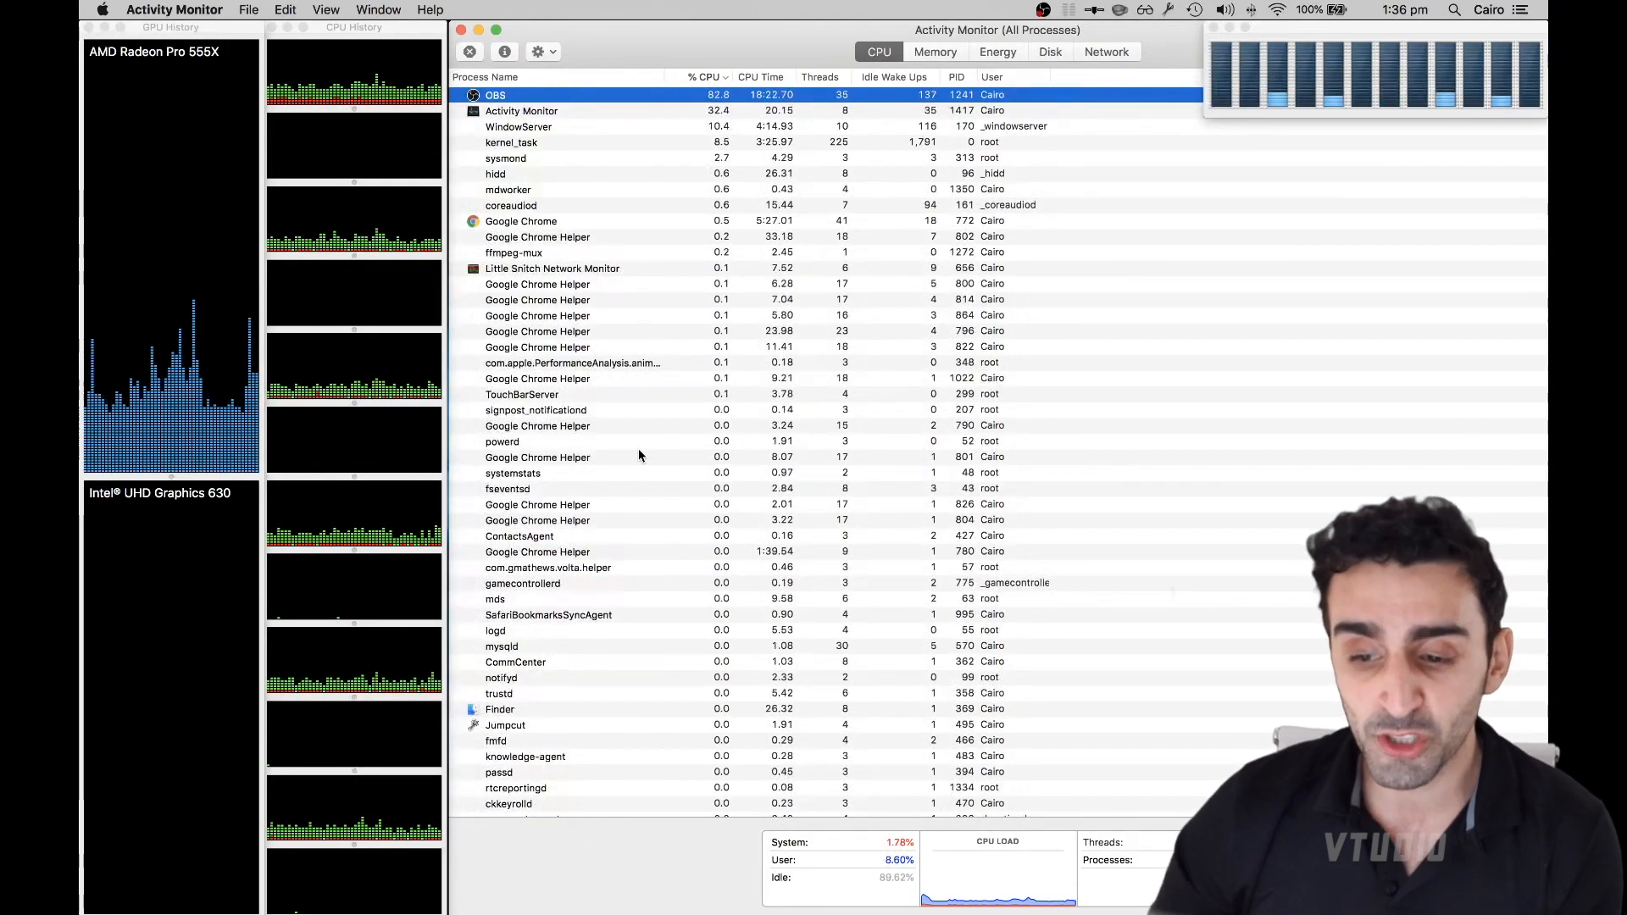
- Switch to the Memory tab to list processes by memory use
click(933, 52)
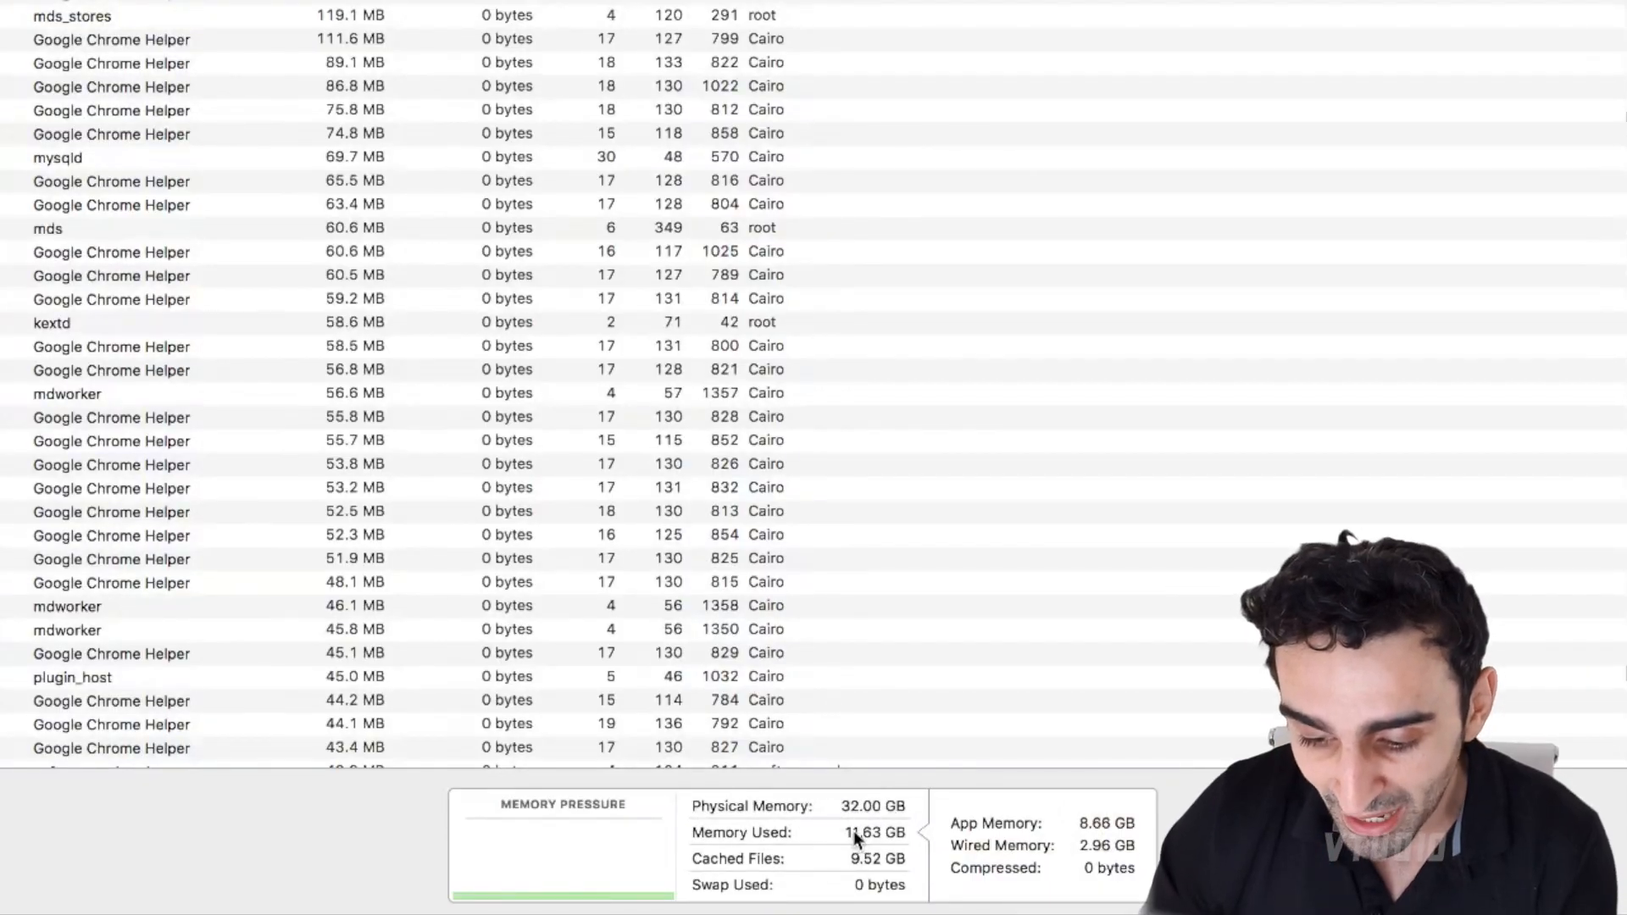
mouse_move(869, 866)
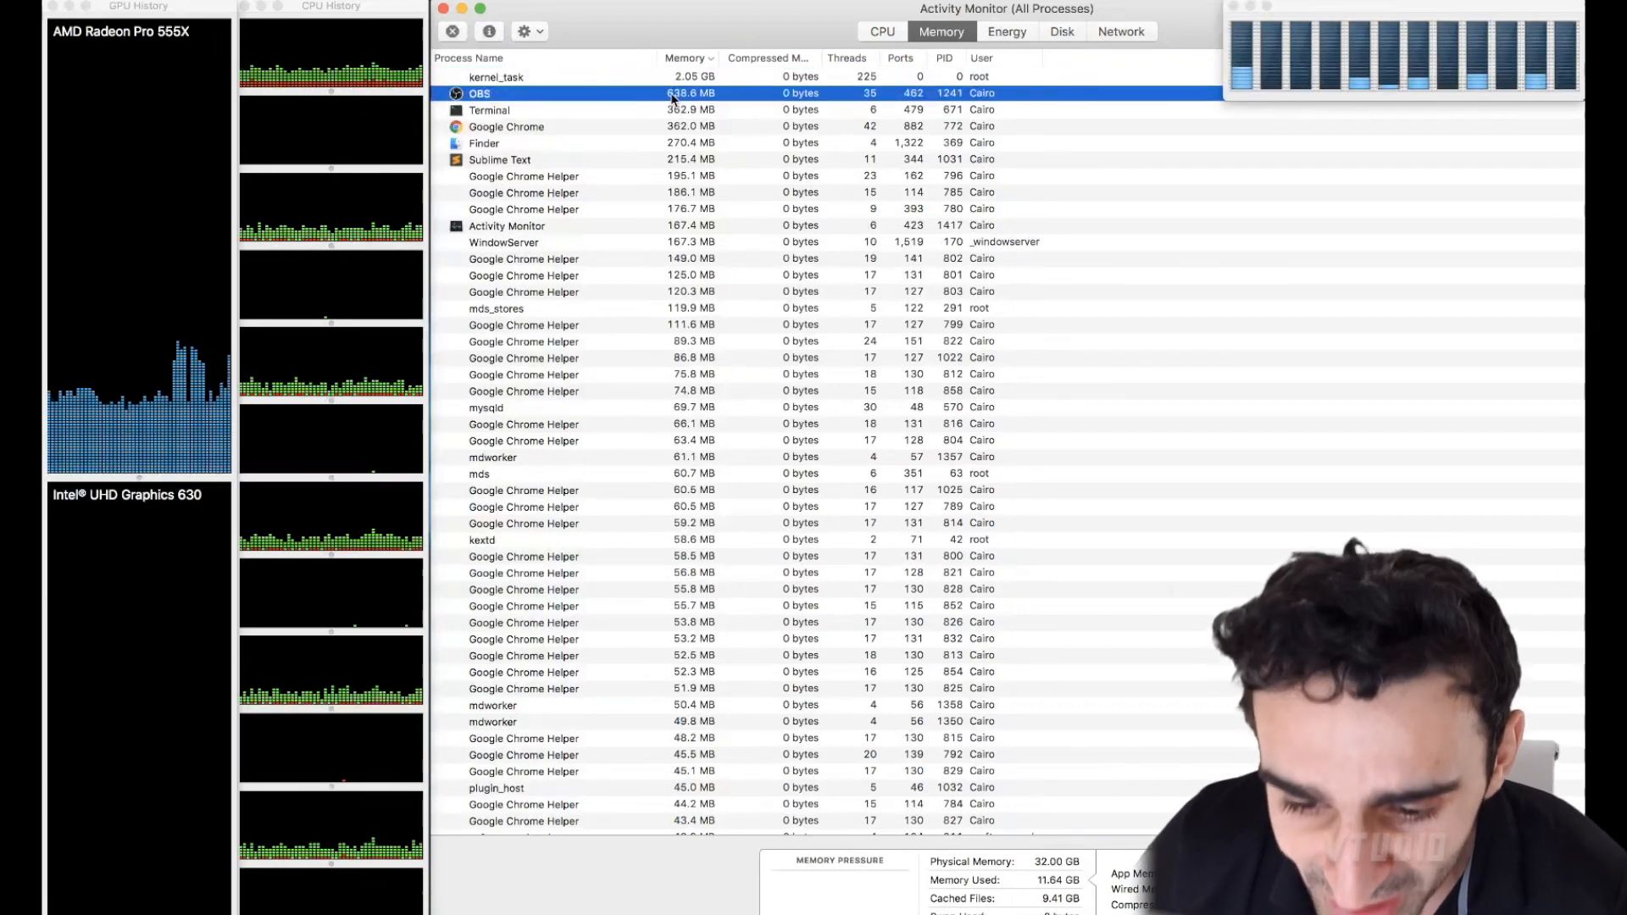
- Select kernel_task, then sort the memory list alphabetically by process name
click(622, 77)
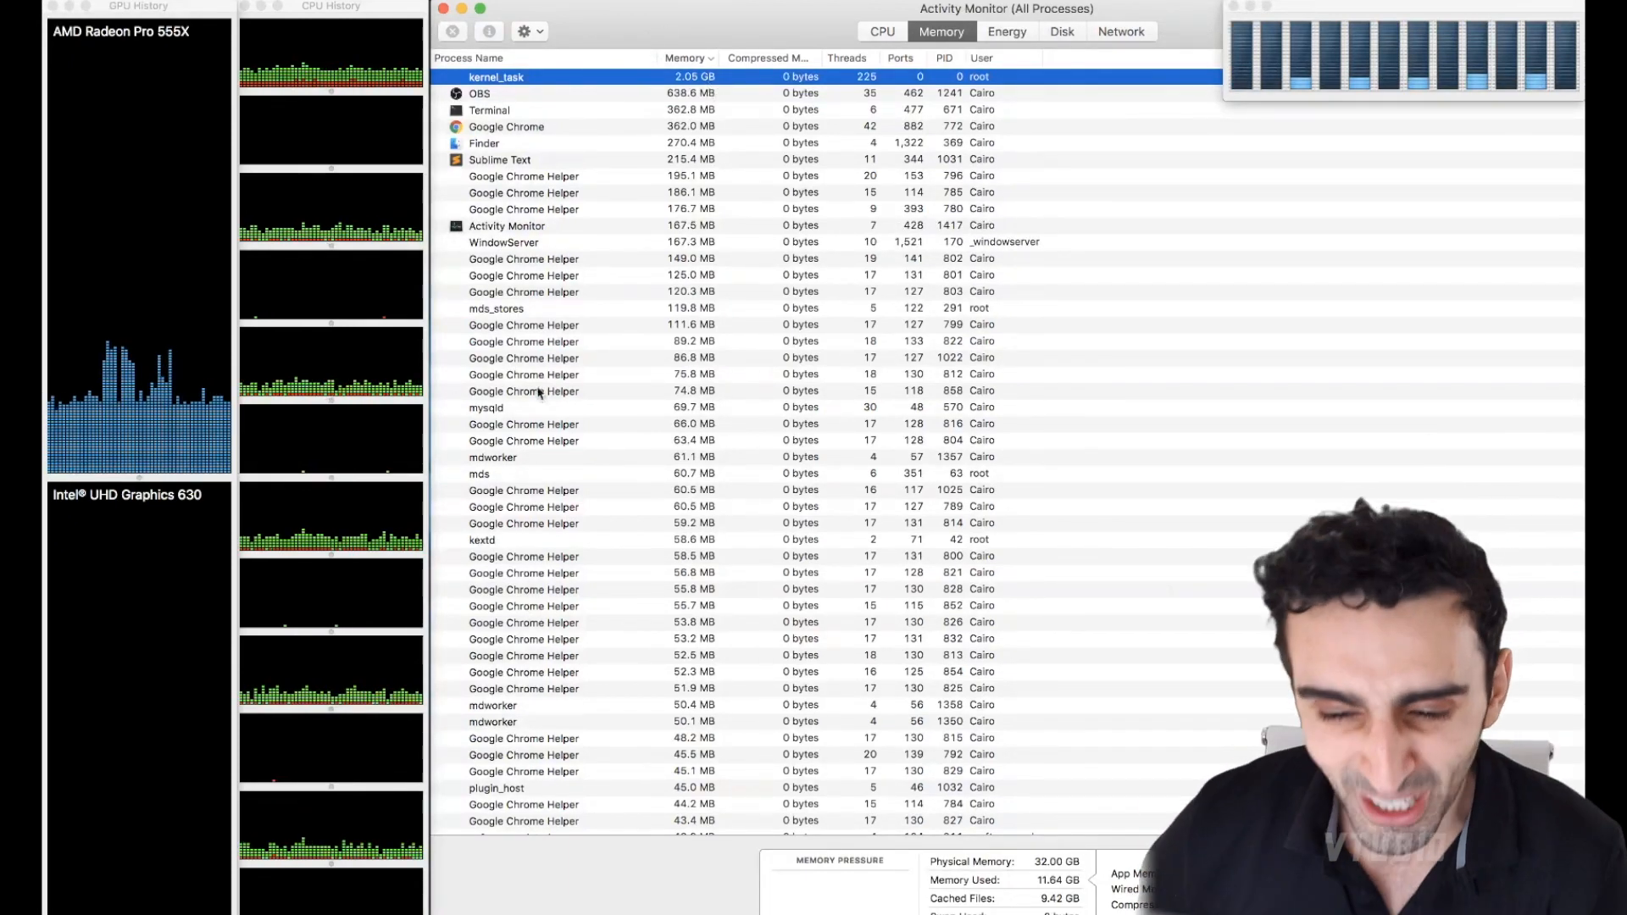
click(480, 93)
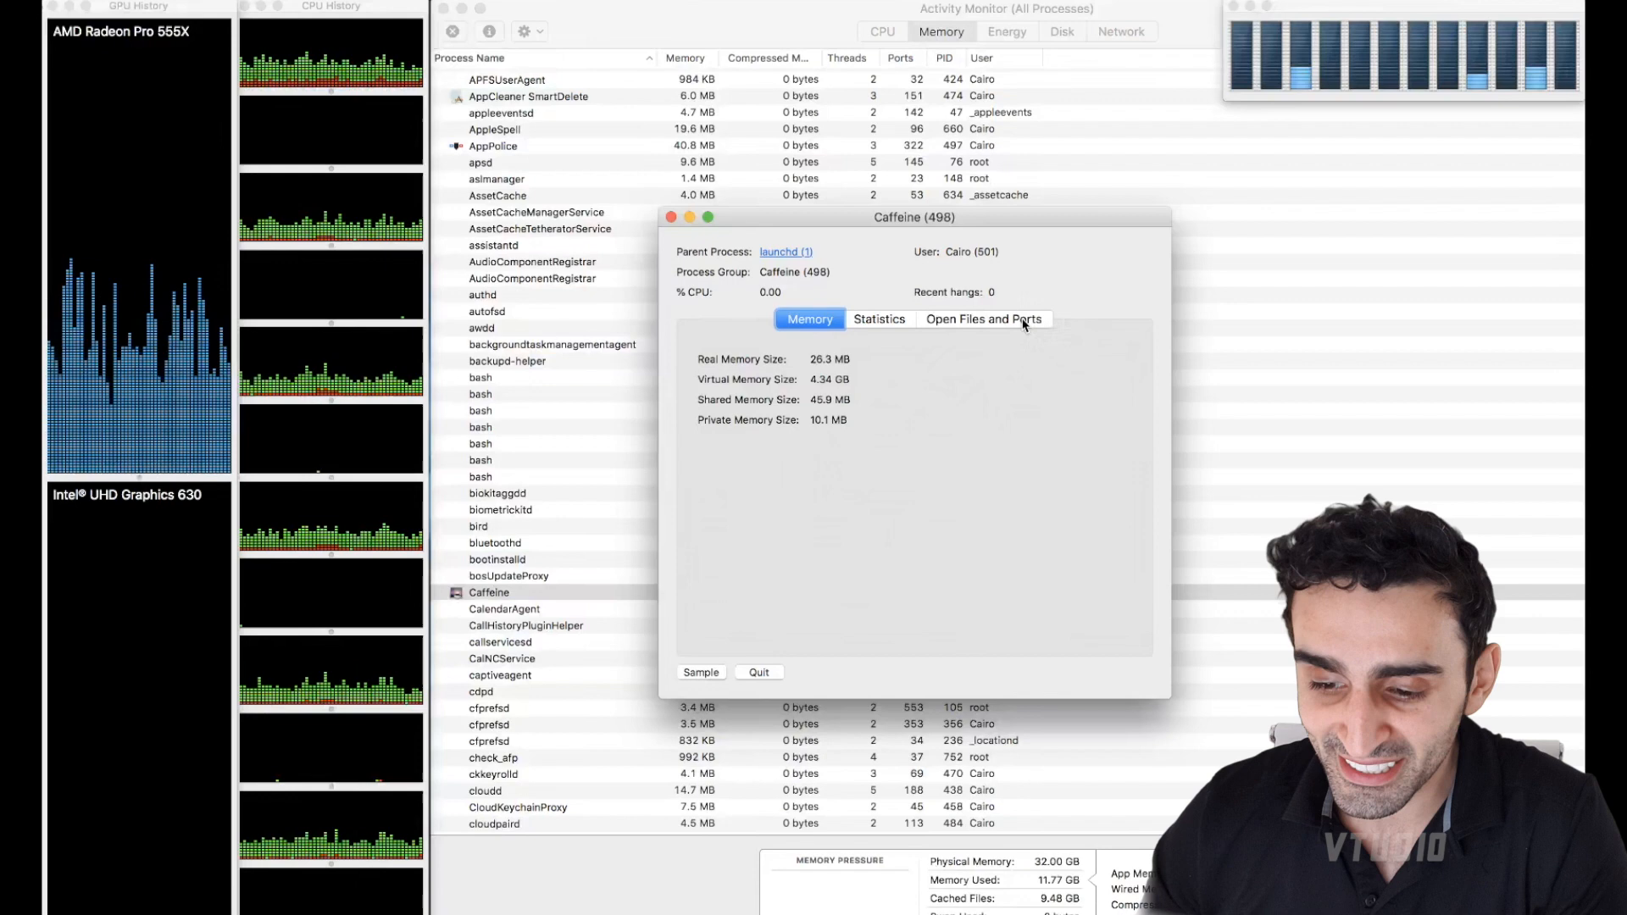
- Browse Caffeine's Open Files and Ports, selecting the executable and timezone data file paths
click(982, 318)
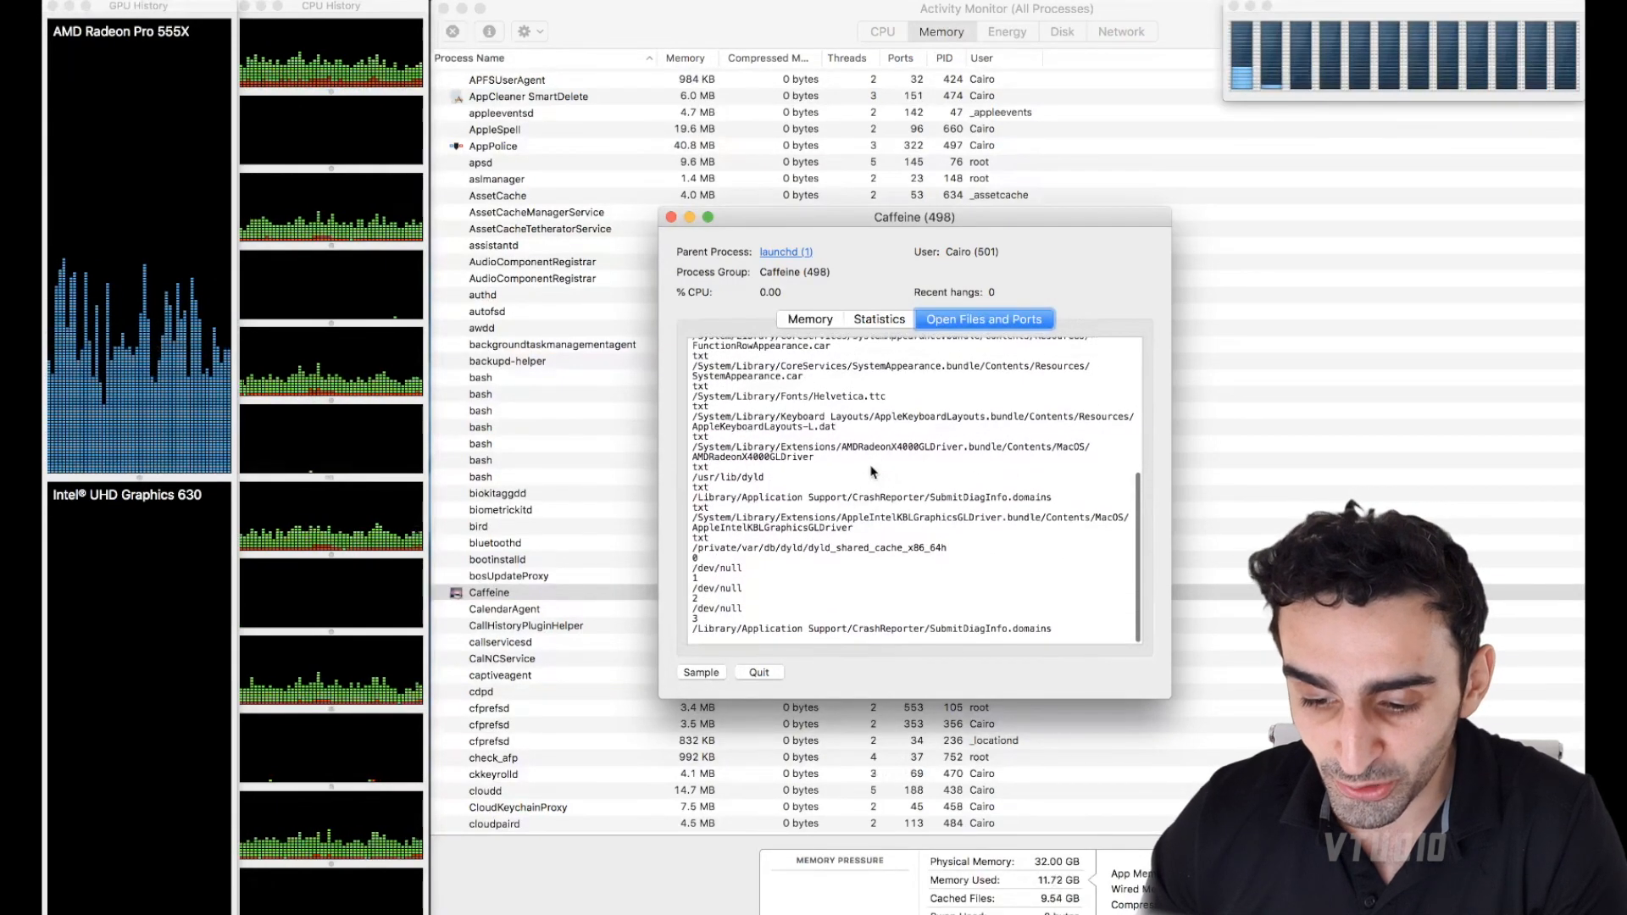
scroll(up, 3)
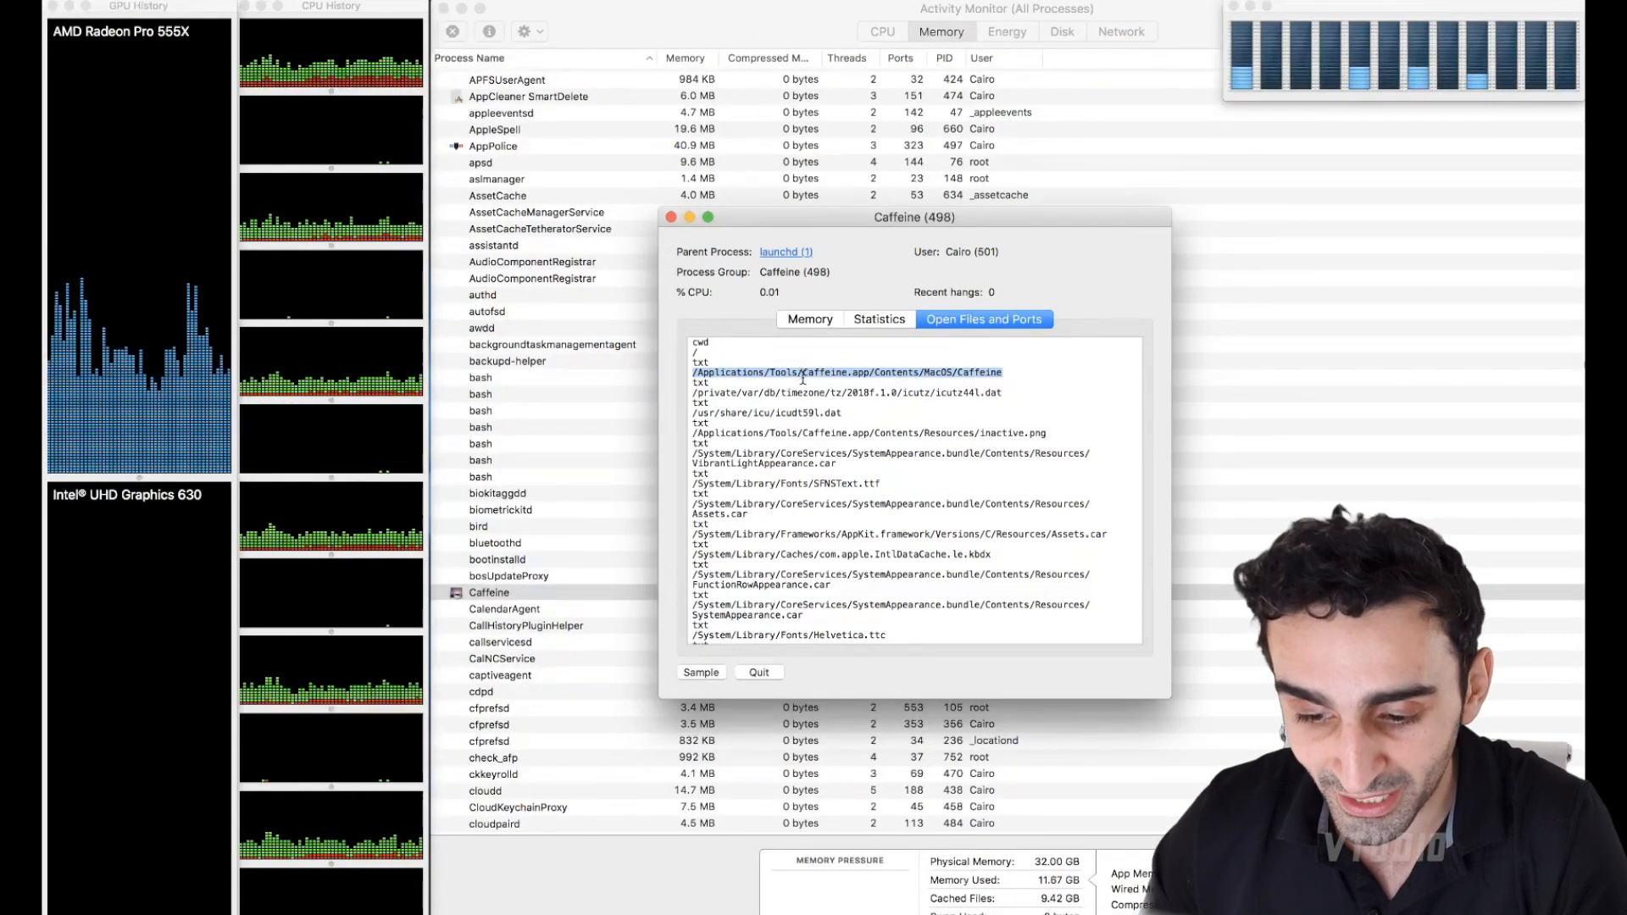
click(846, 393)
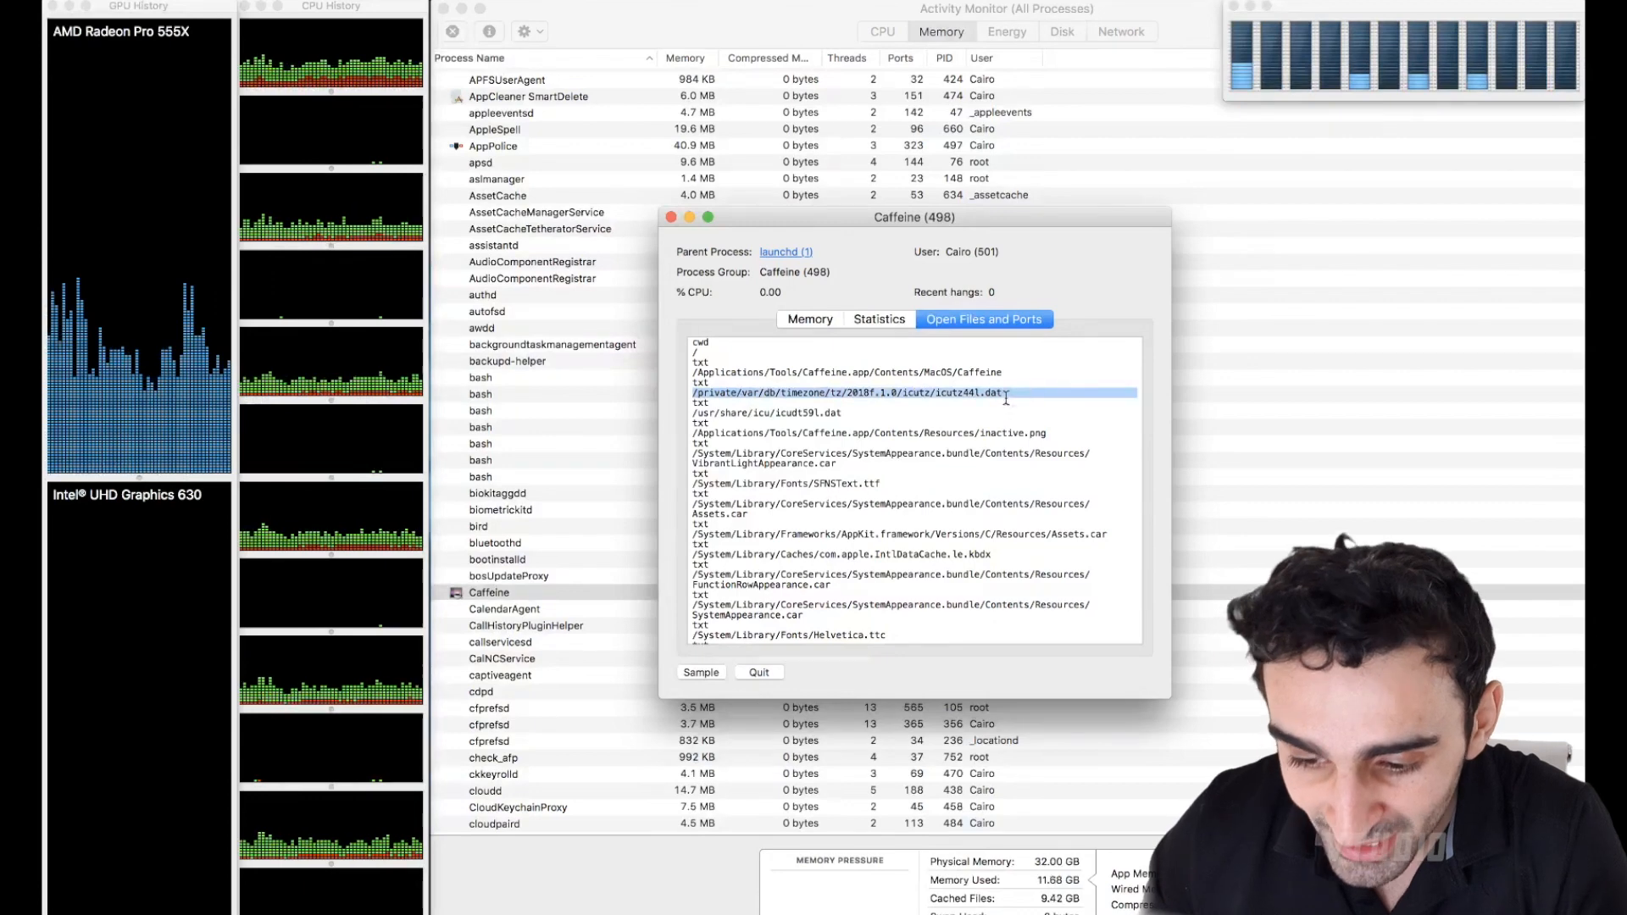
click(766, 411)
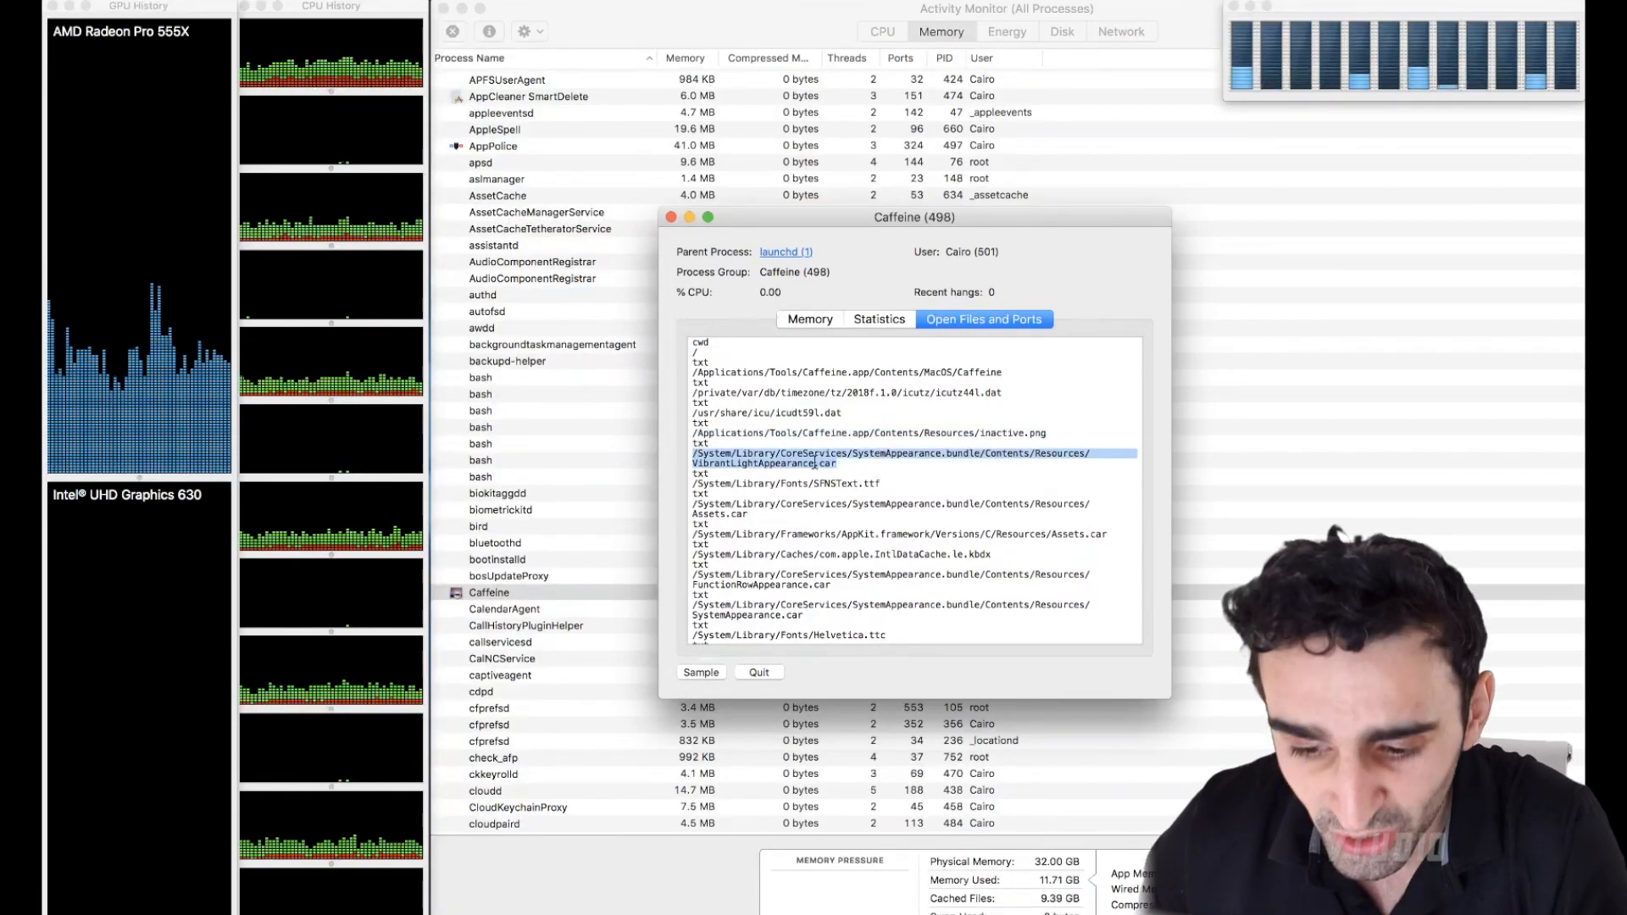
scroll(down, 3)
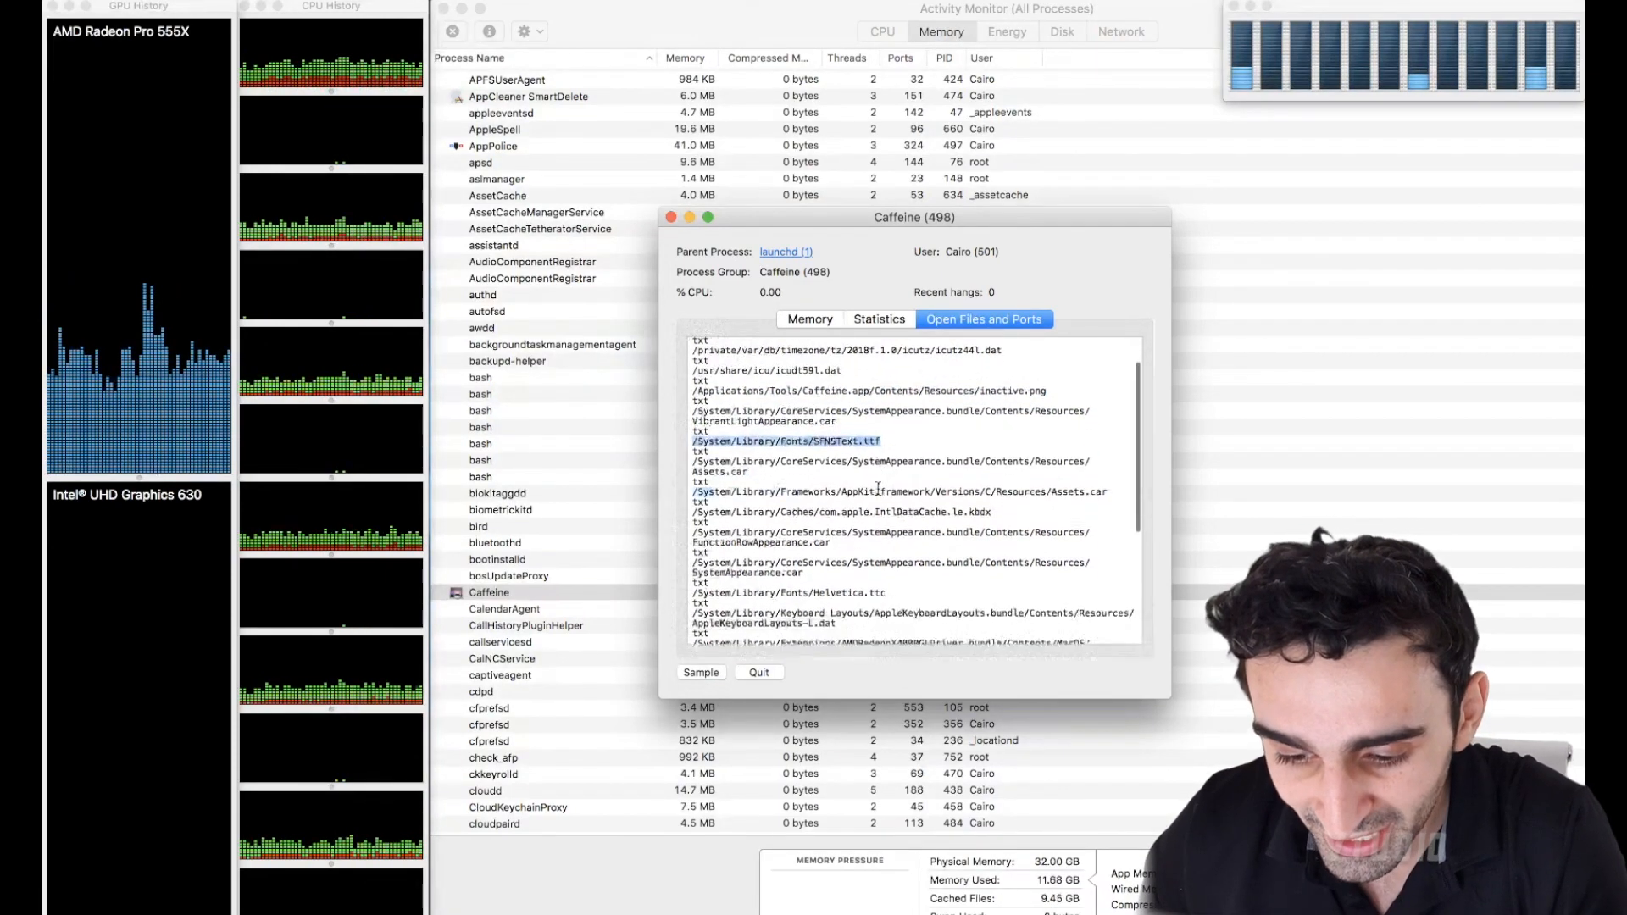
scroll(down, 3)
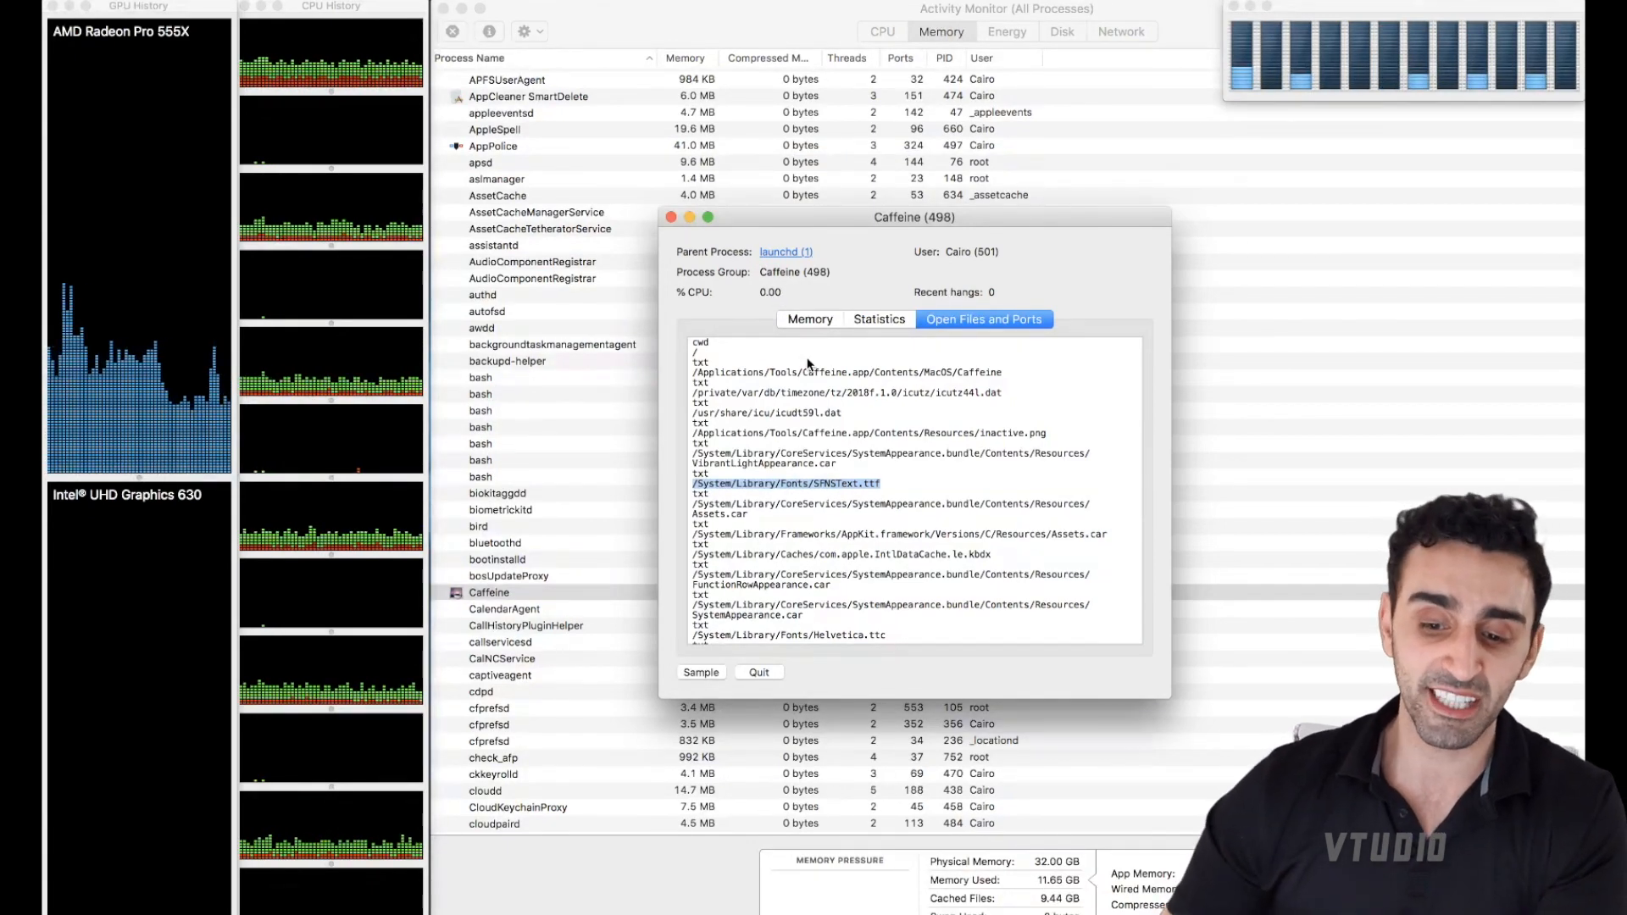
- Close Caffeine's info window, scroll the list to the top, and switch to Energy
click(670, 217)
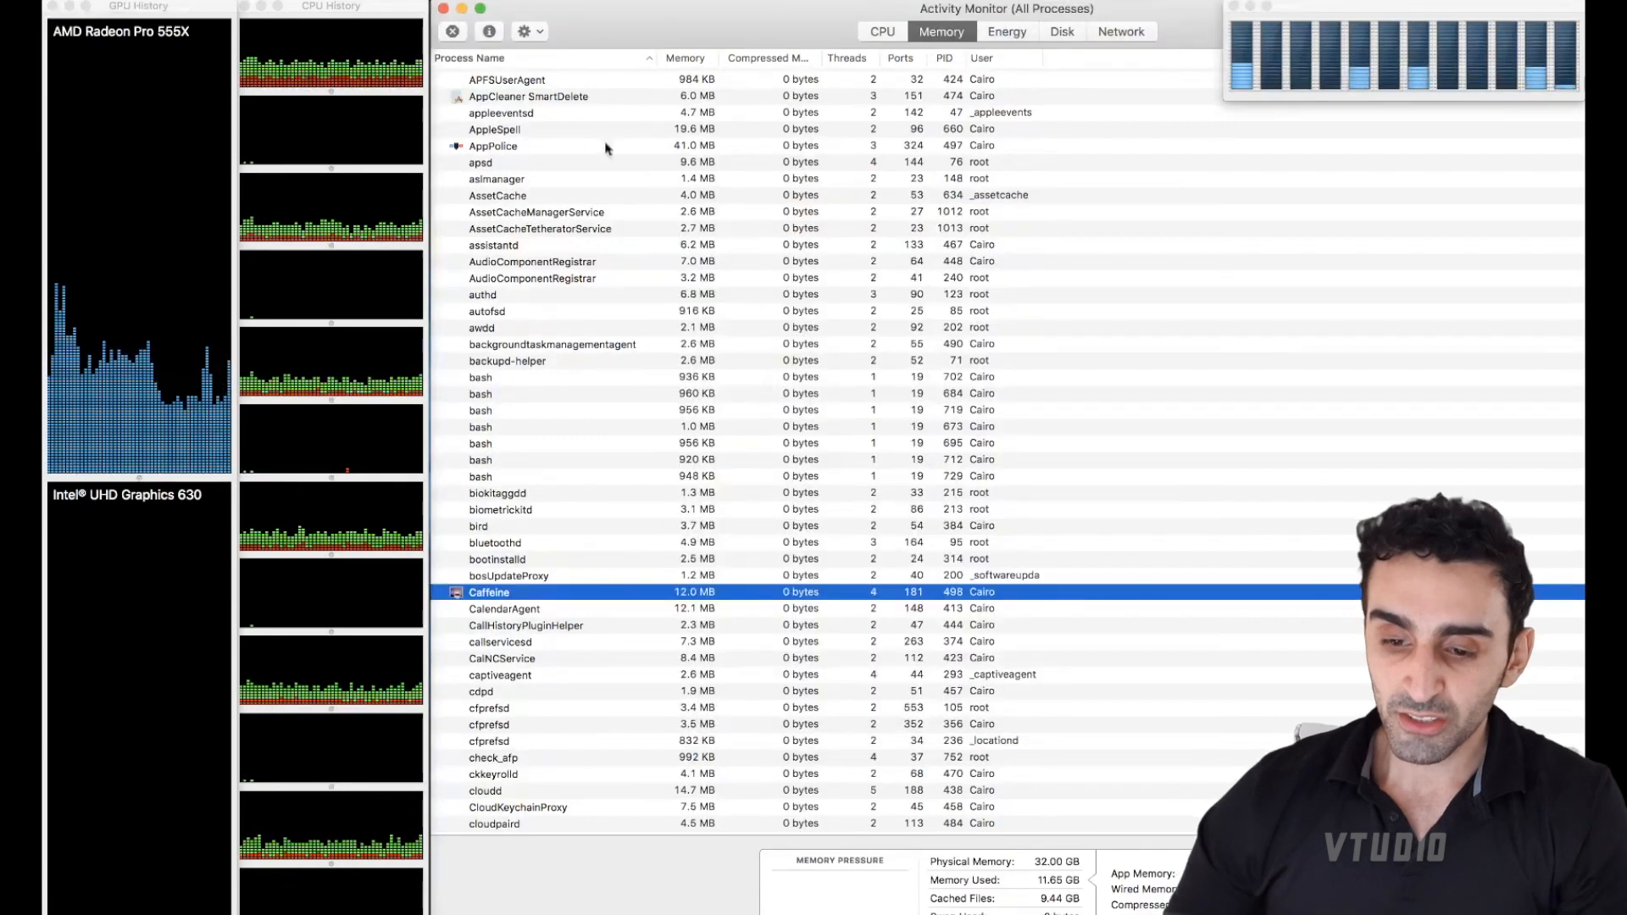
scroll(up, 3)
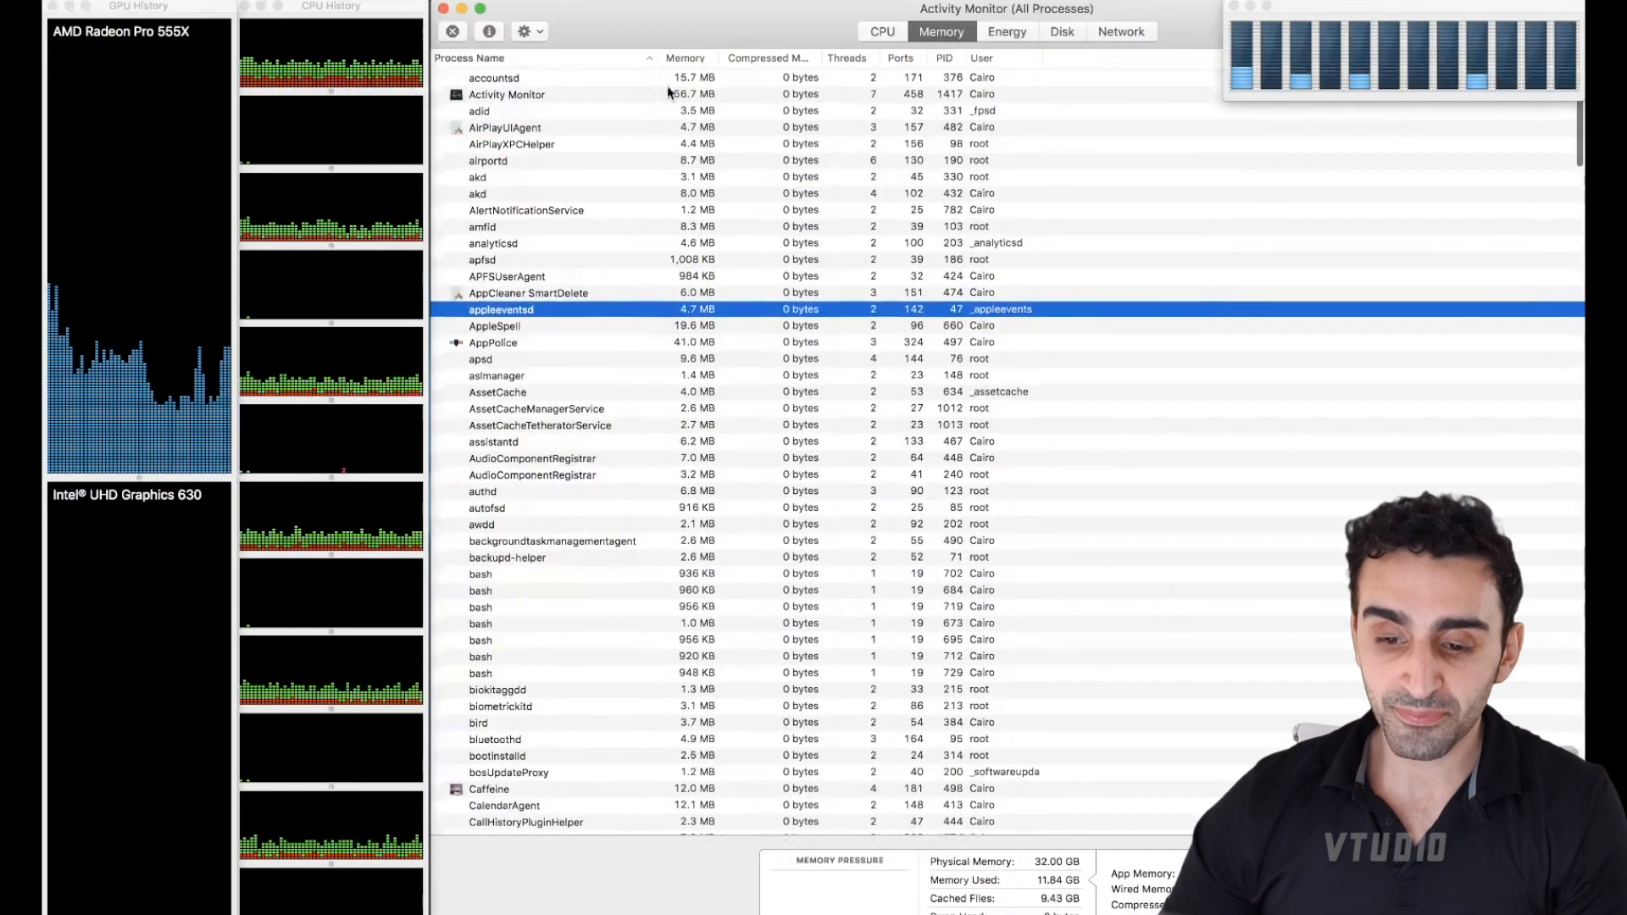
click(1006, 32)
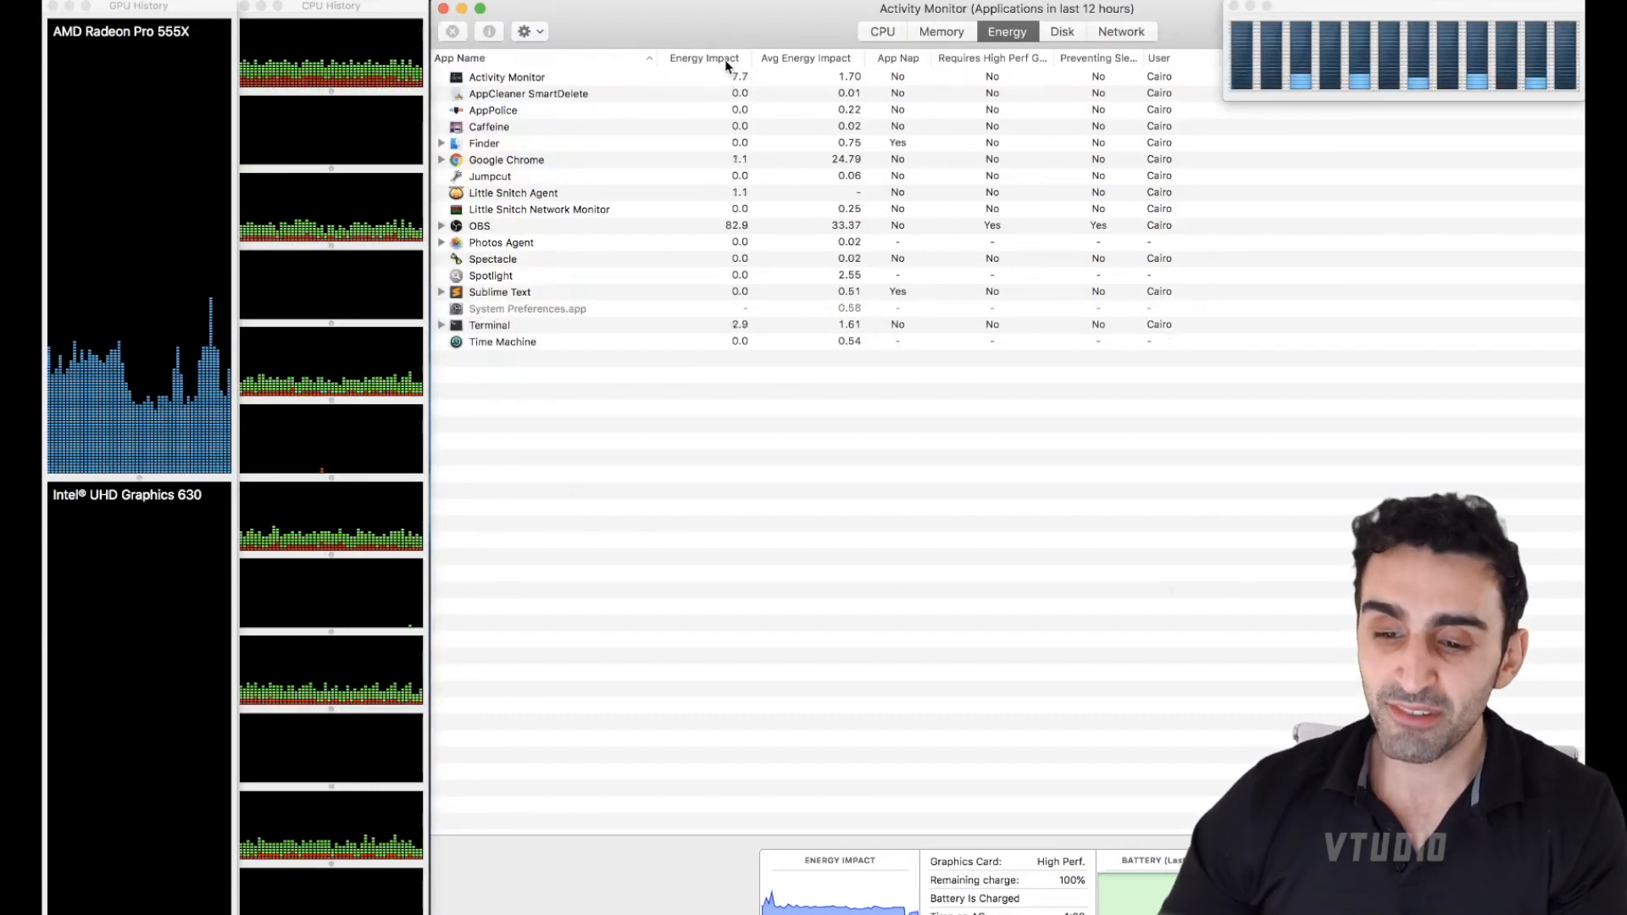
- Sort apps by Energy Impact descending and select OBS at about 82
click(703, 57)
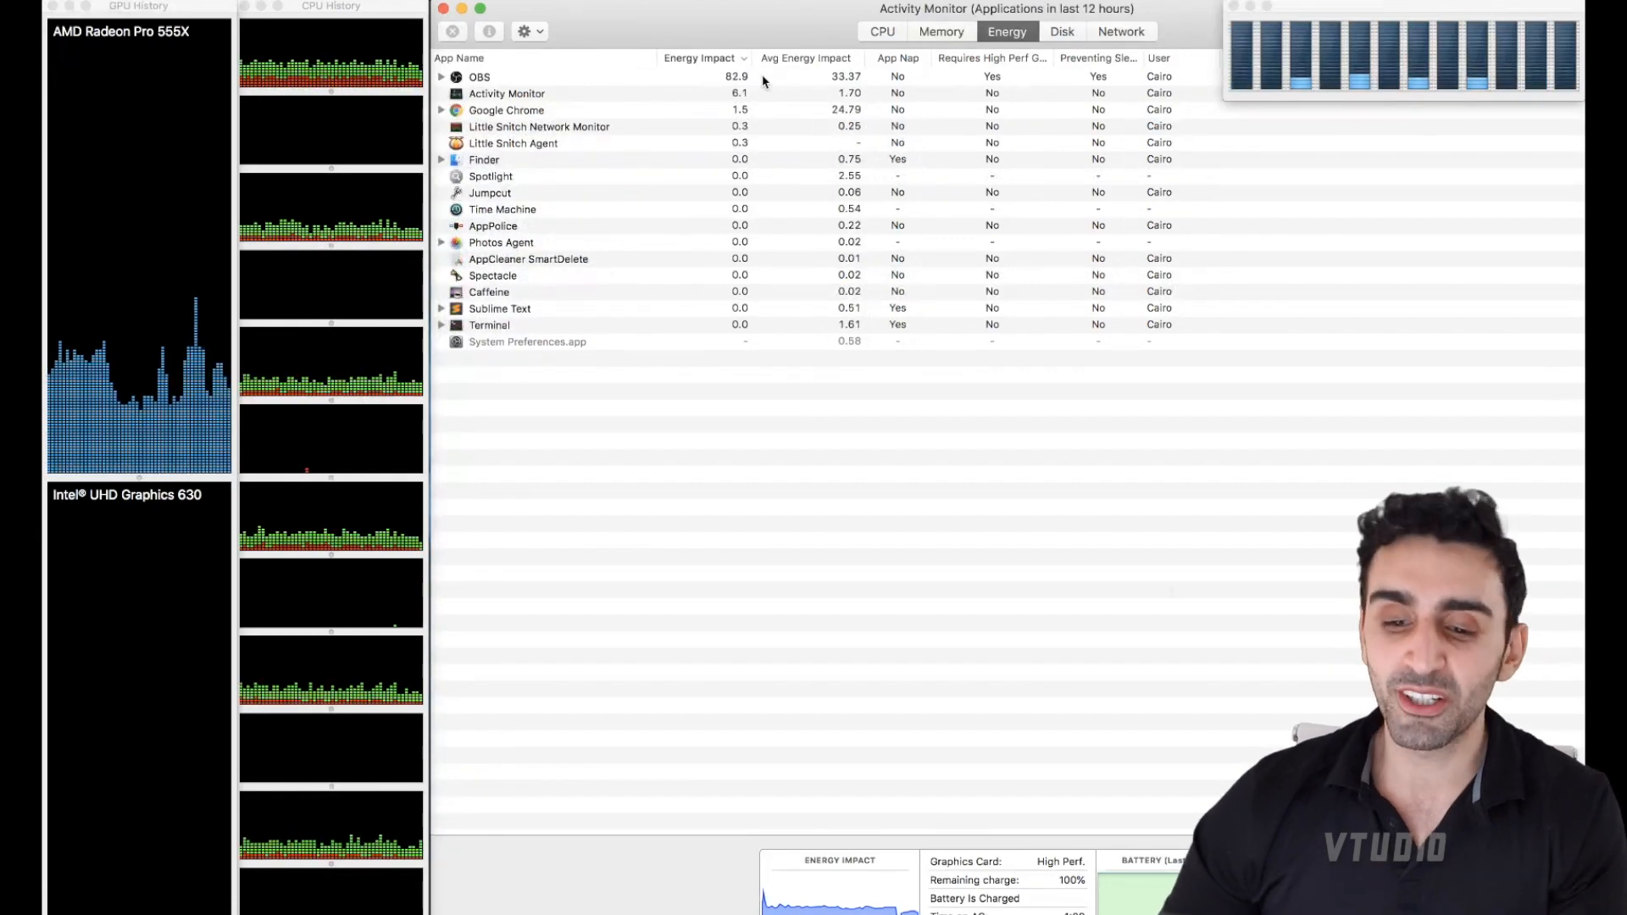
click(477, 75)
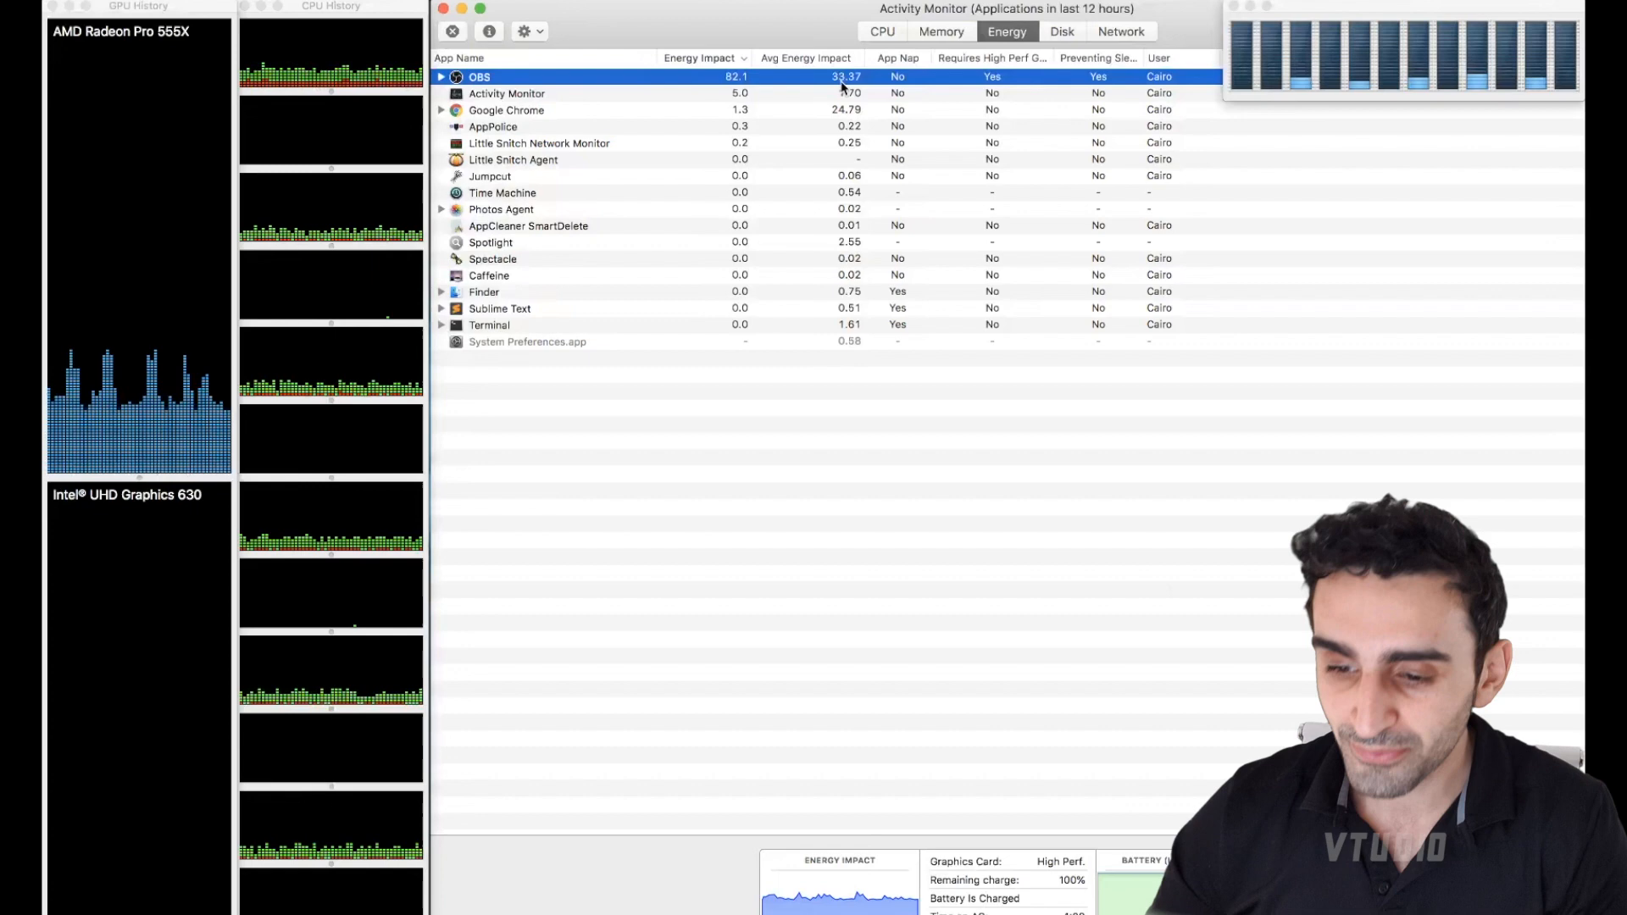
- Switch to the Disk tab and select mds_stores at the top
click(1059, 31)
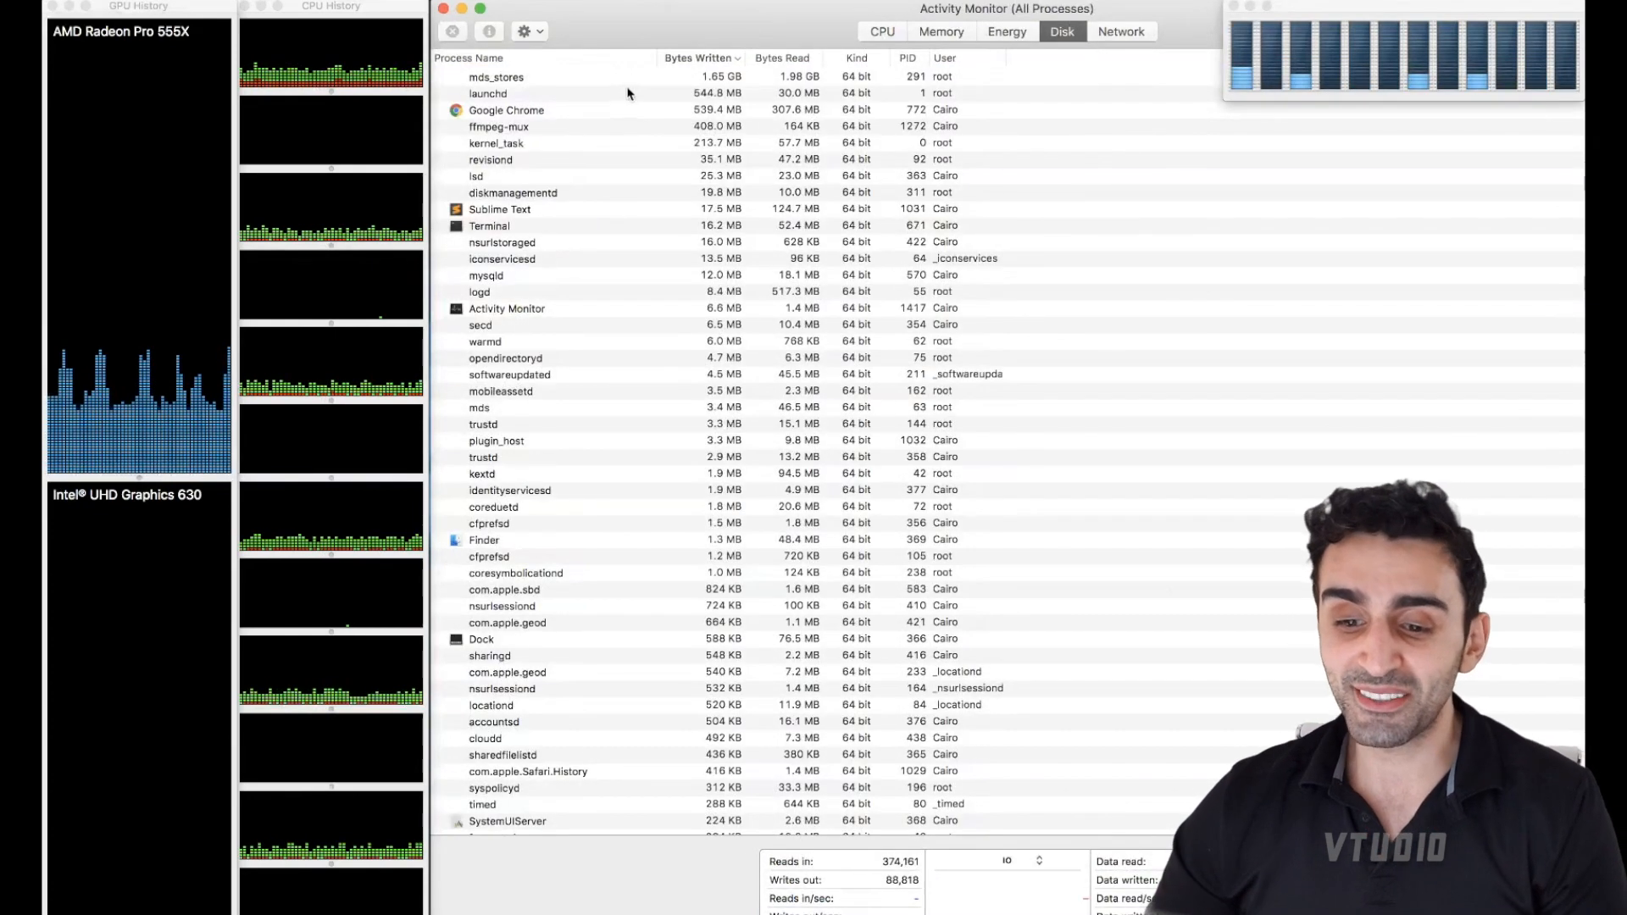
click(496, 75)
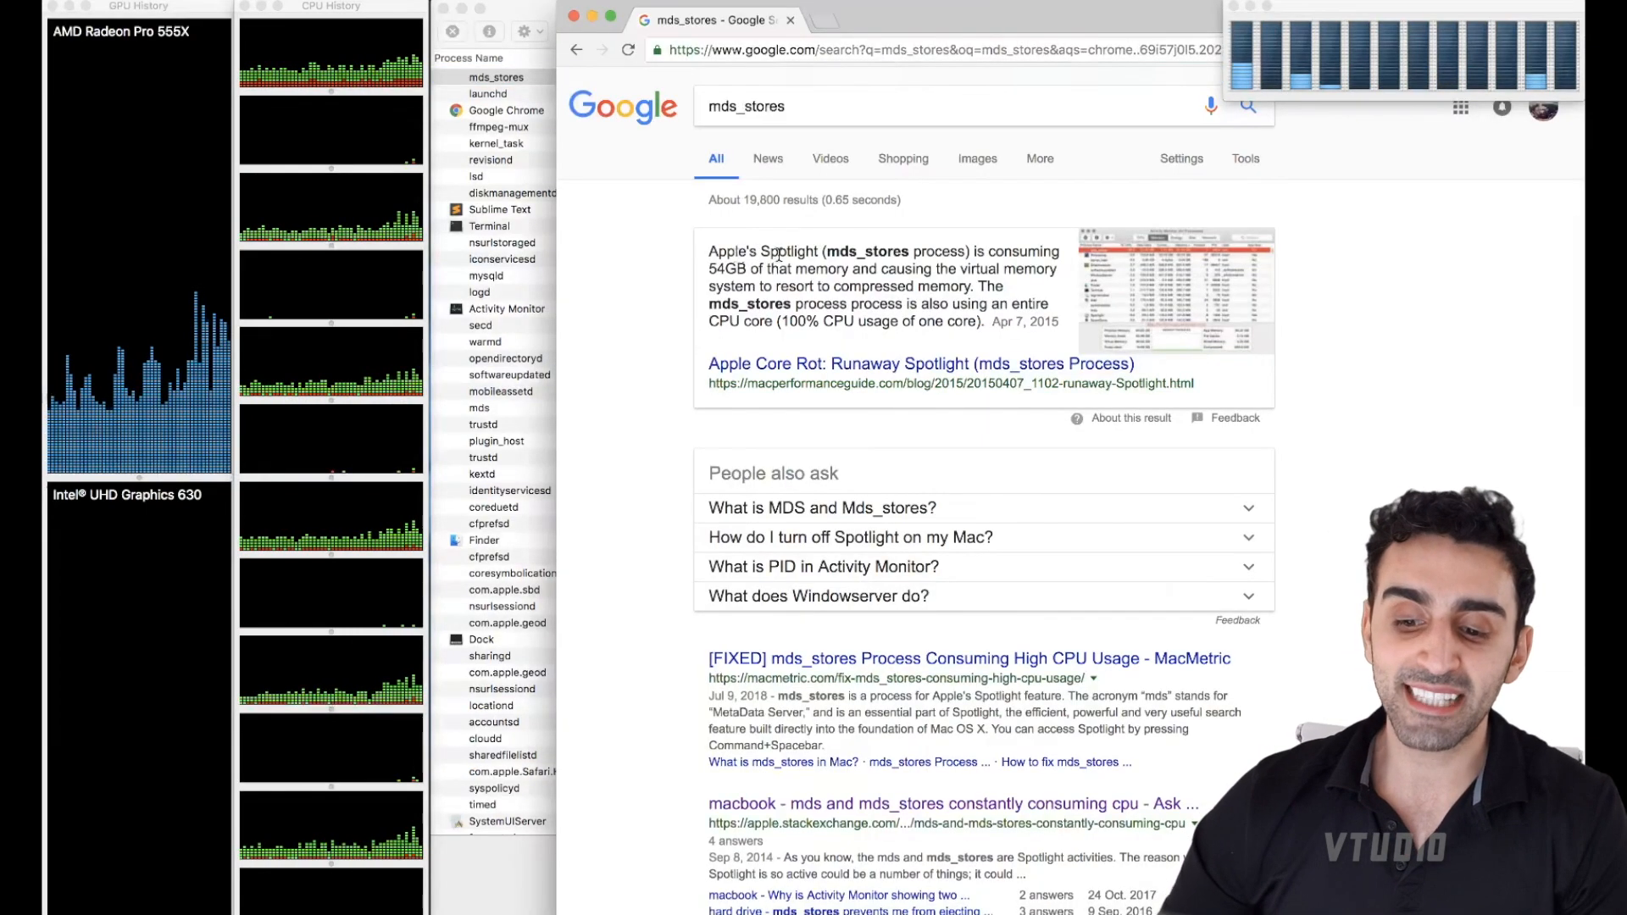
- Double-click in the Chrome search results for mds_stores
double_click(789, 251)
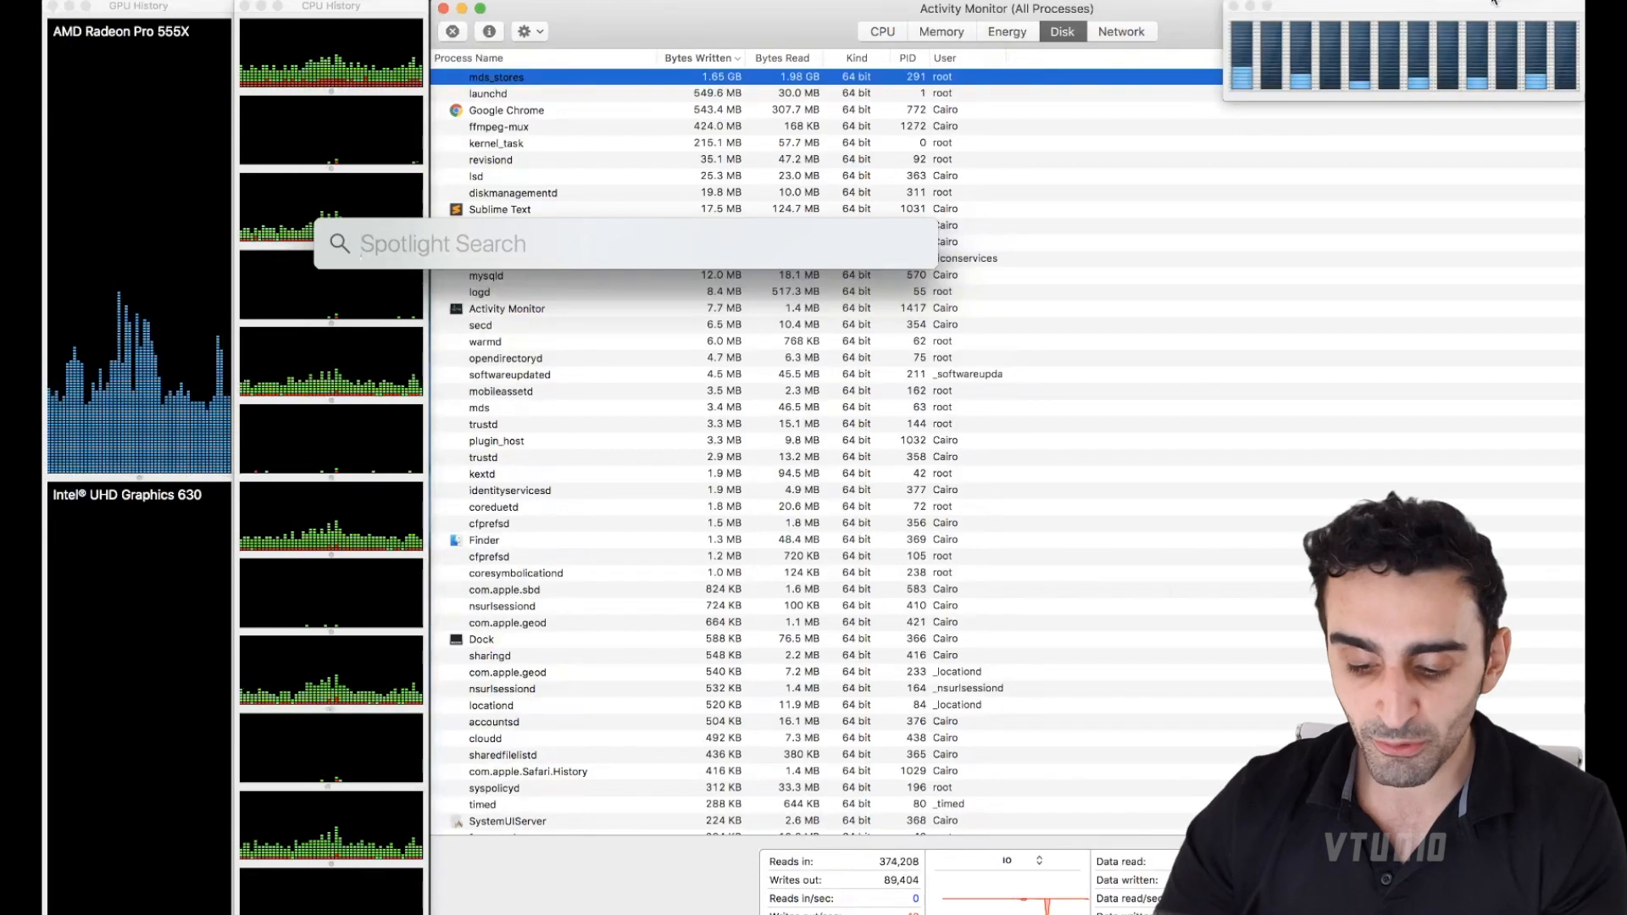
text(chrome)
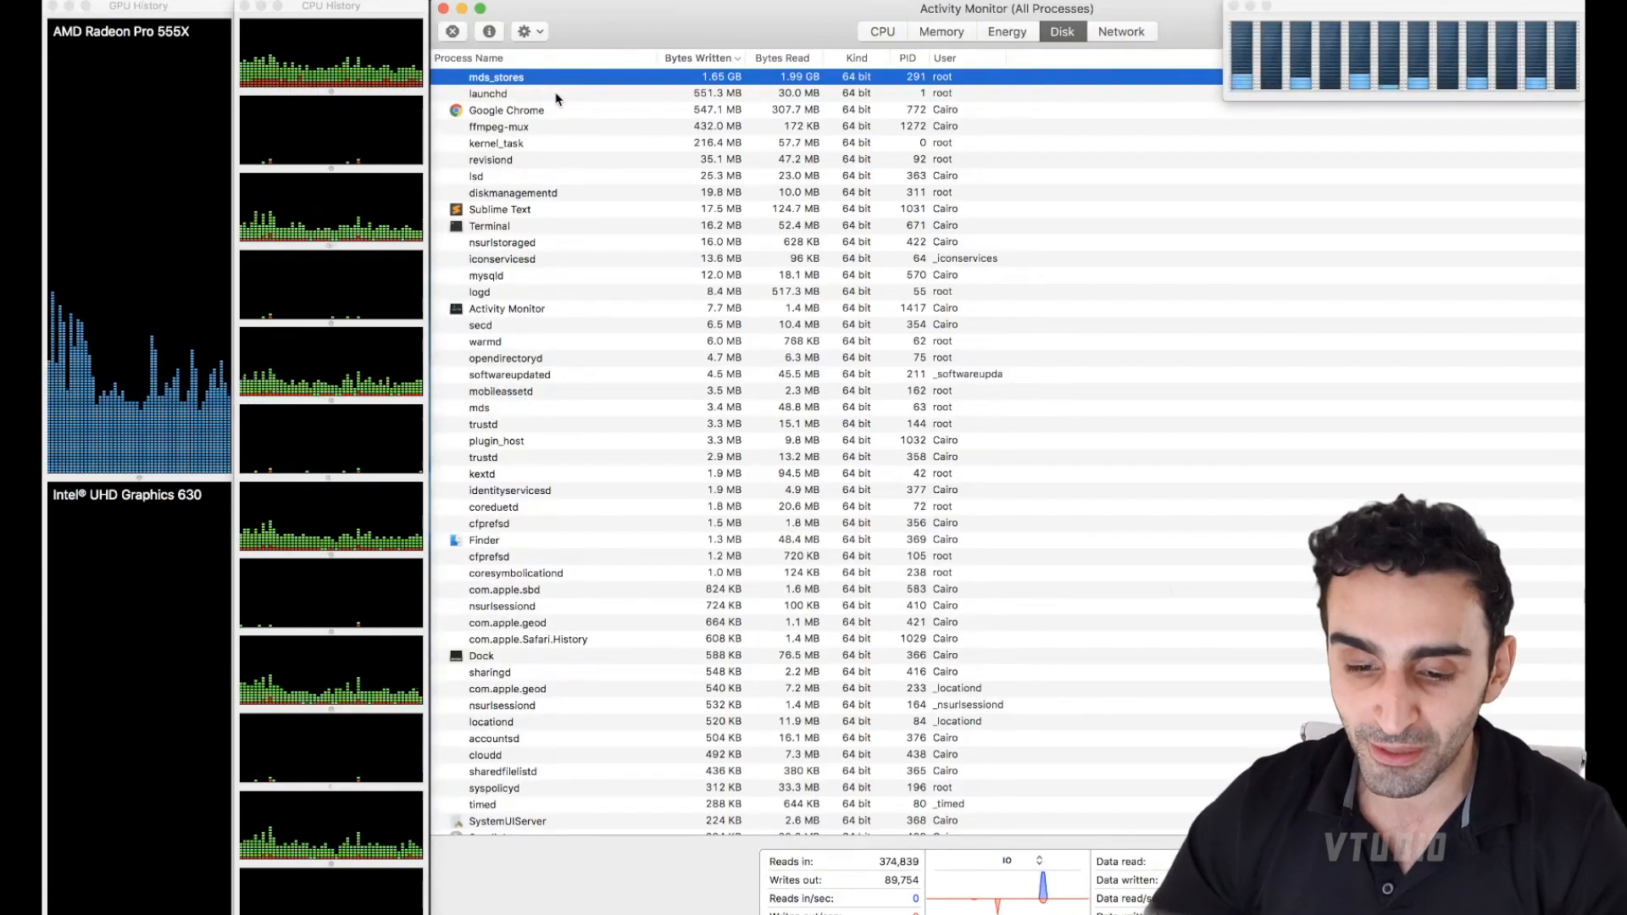
- Inspect the ffmpeg-mux and Sublime Text disk rows, then show the Network view led by corespeechd
click(498, 126)
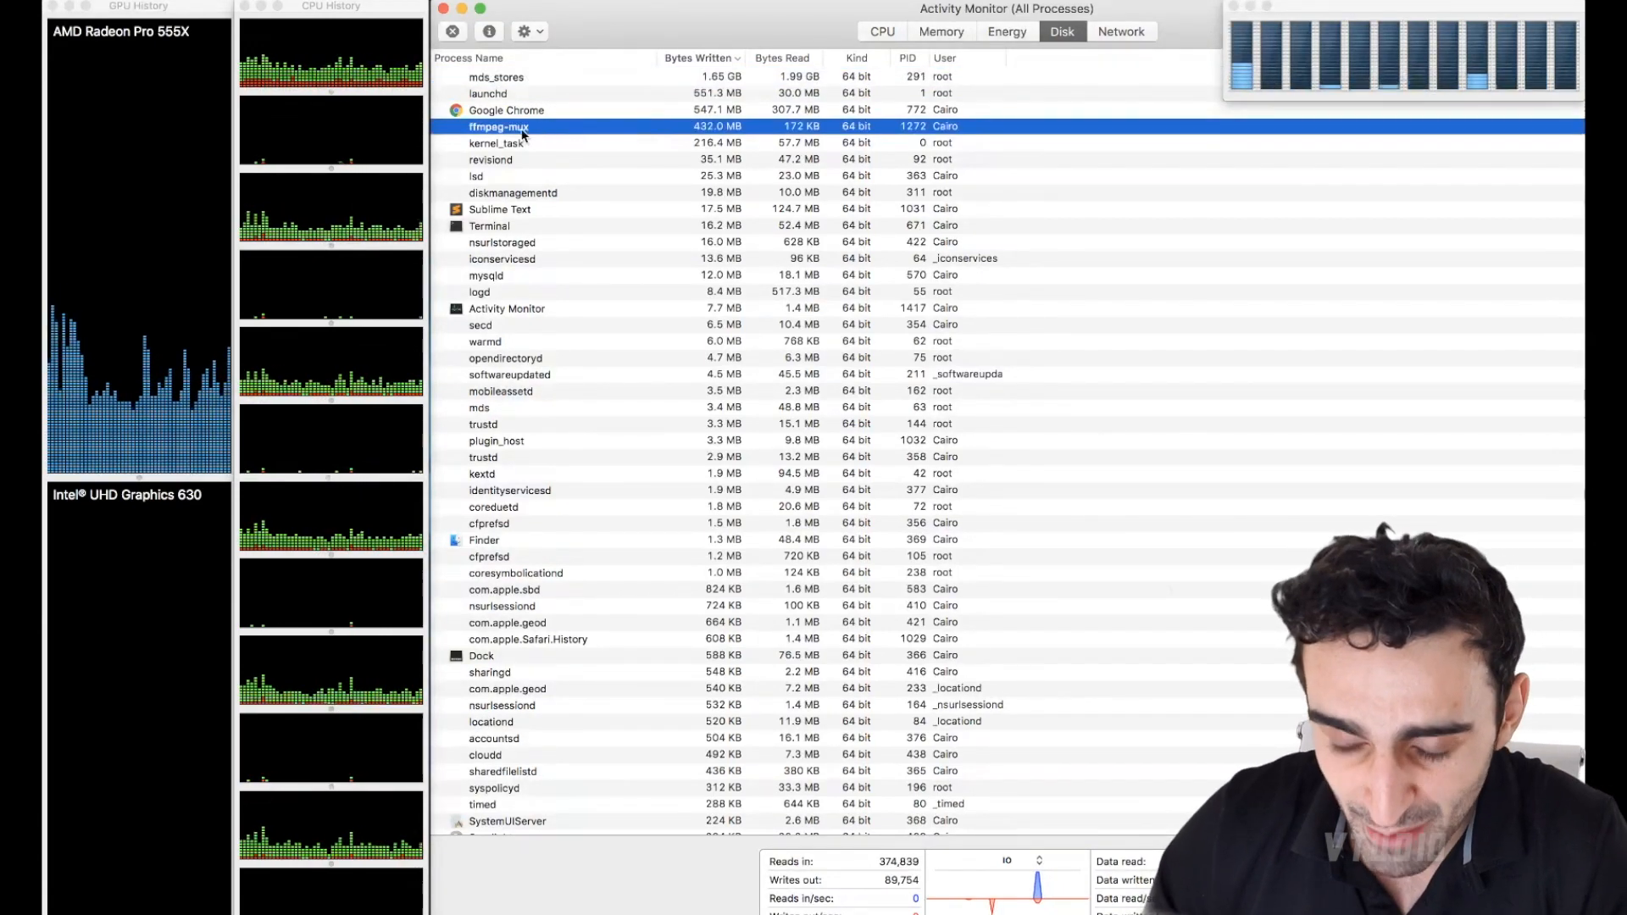
click(499, 209)
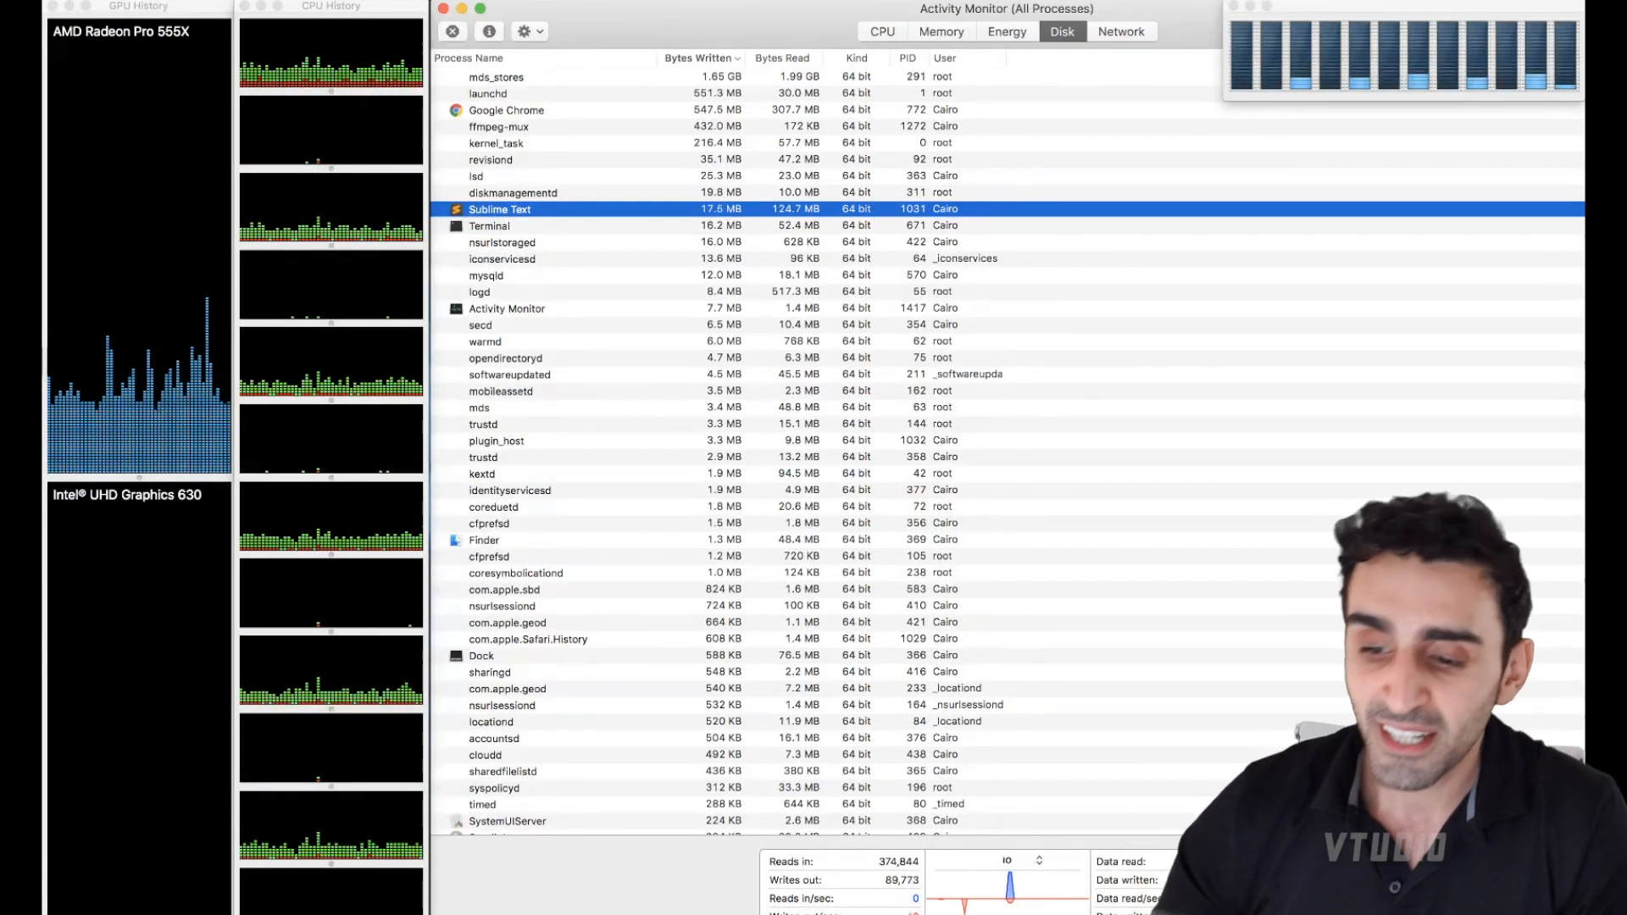
click(1120, 31)
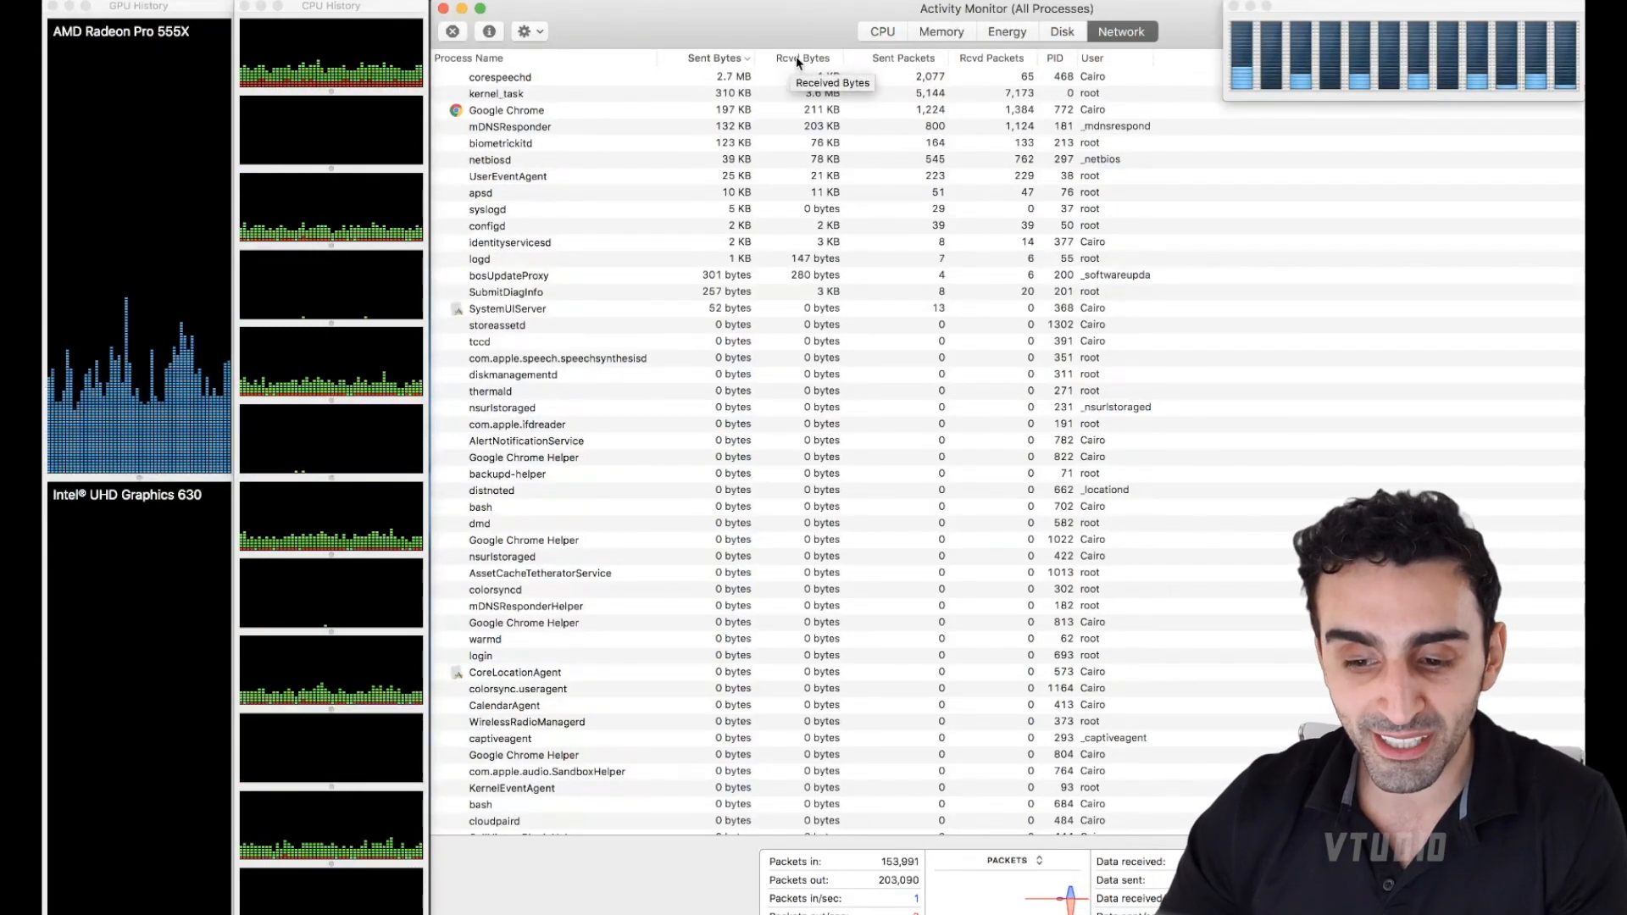
click(500, 76)
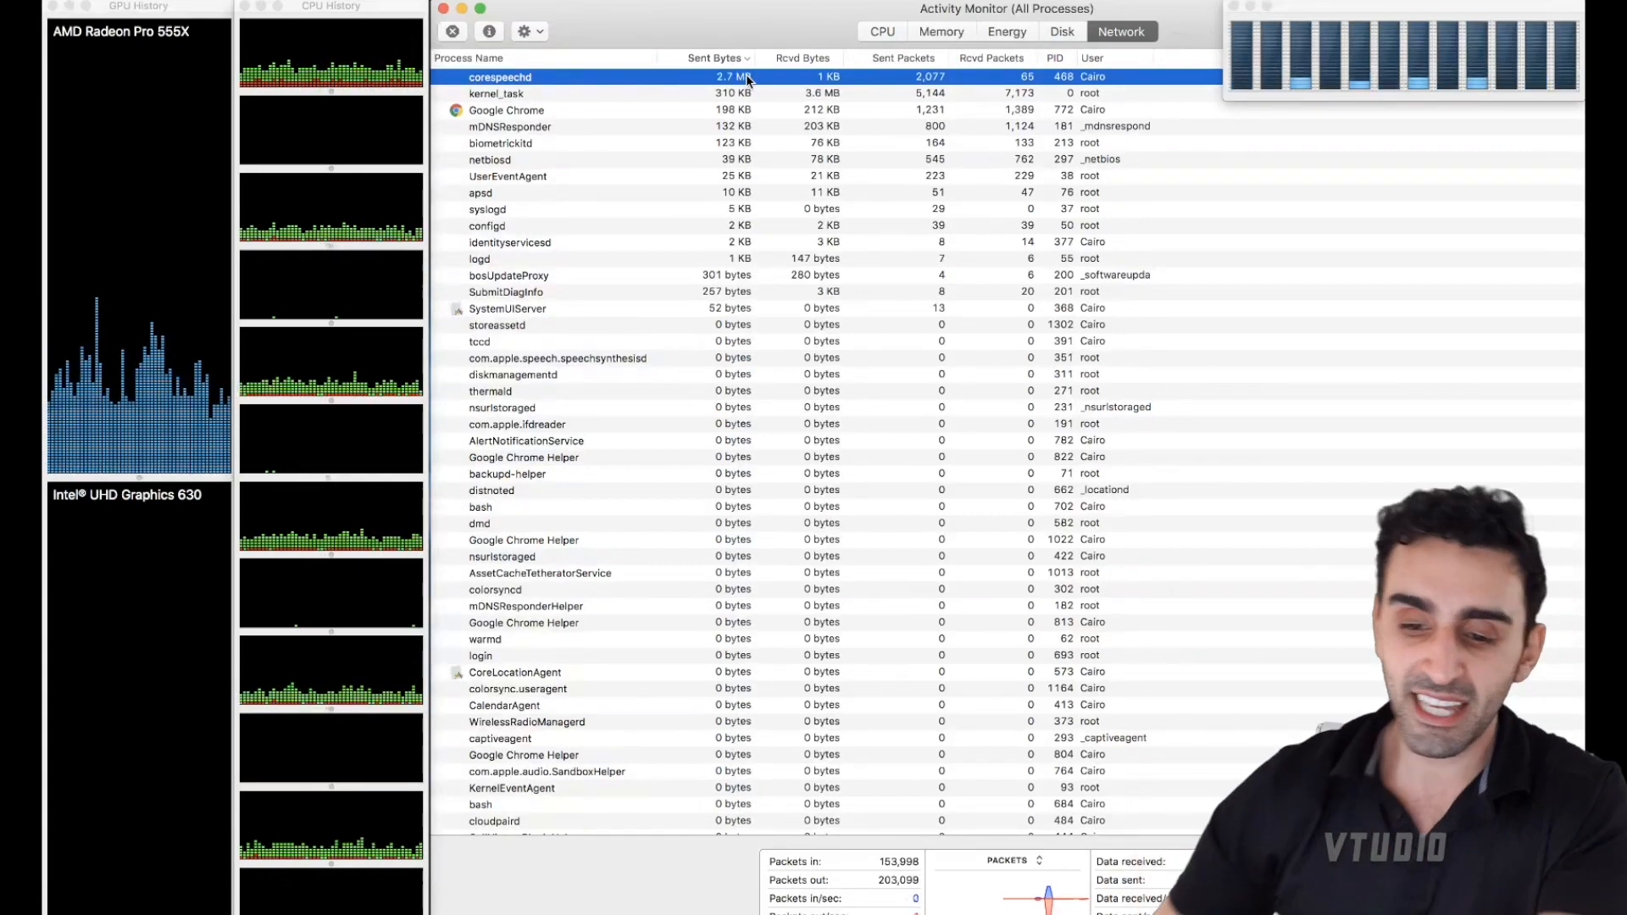
mouse_move(780, 106)
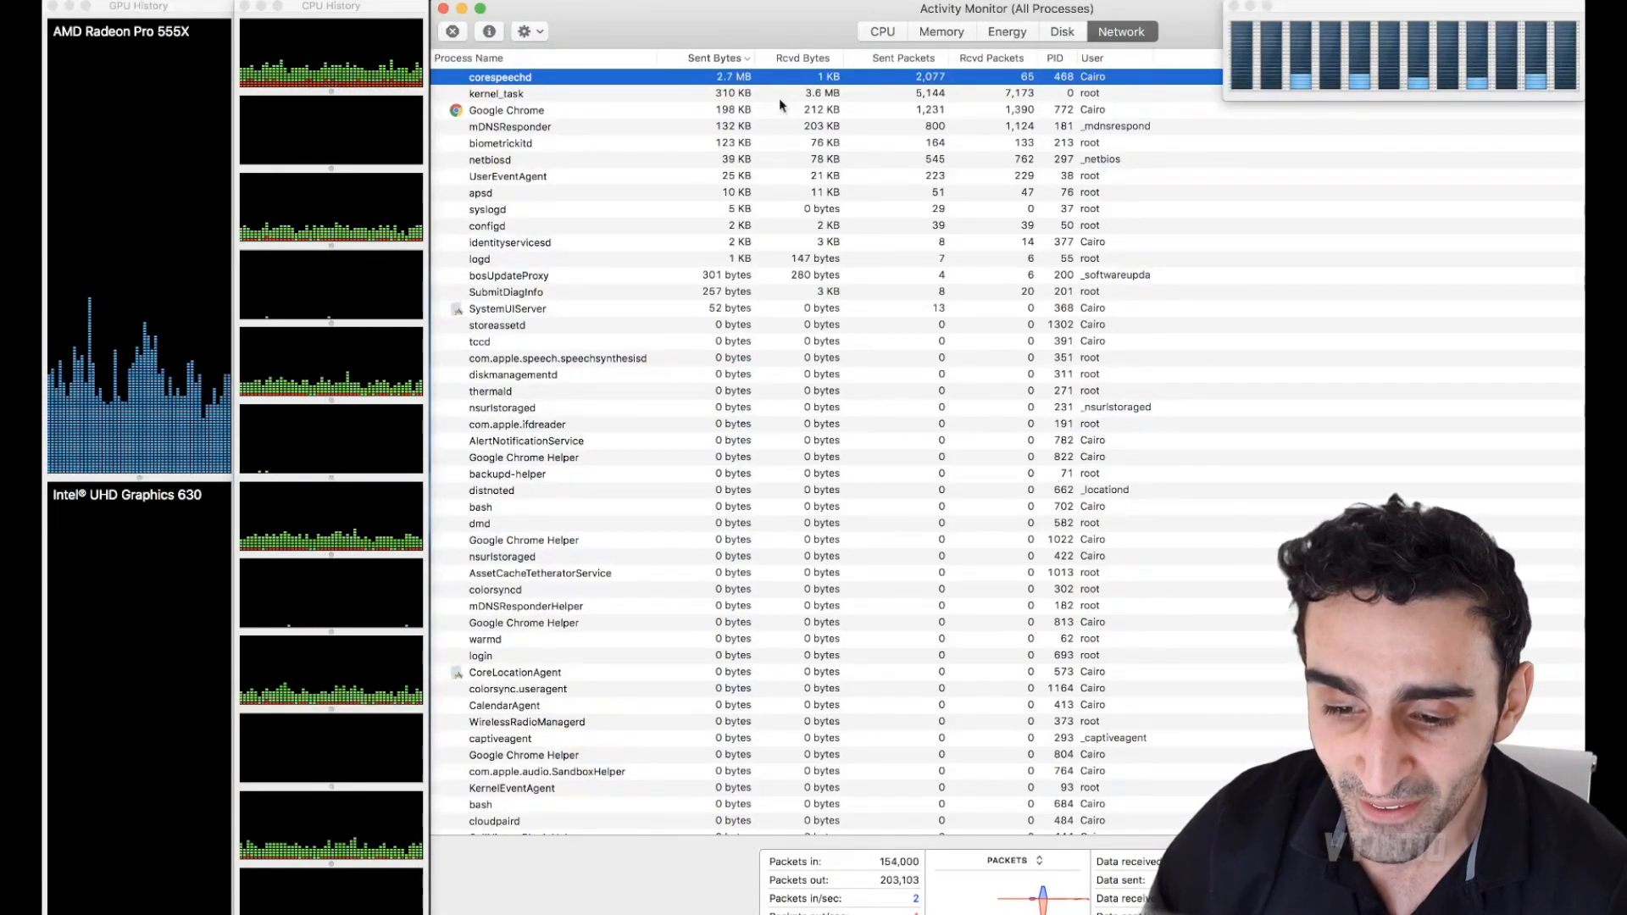